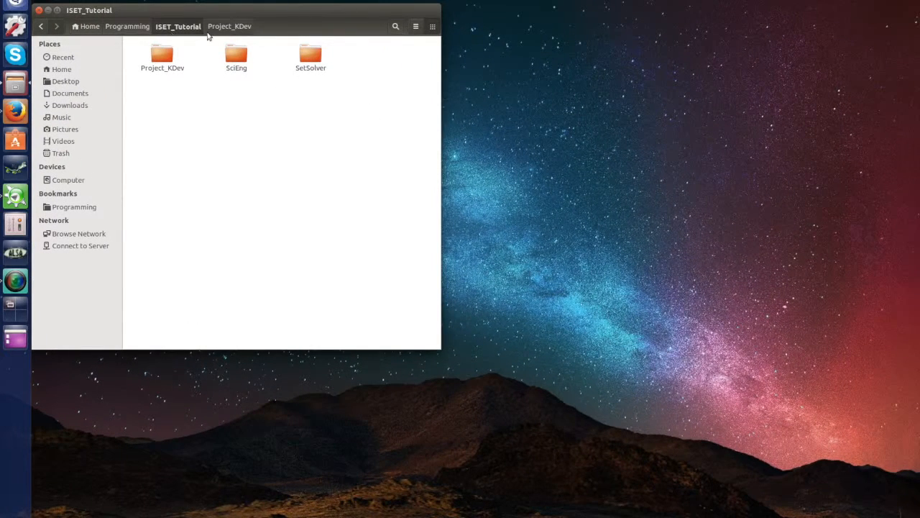
# Bring KDevelop forward with the ISET_Project_KDev project and geomesh.h open
pyautogui.click(310, 58)
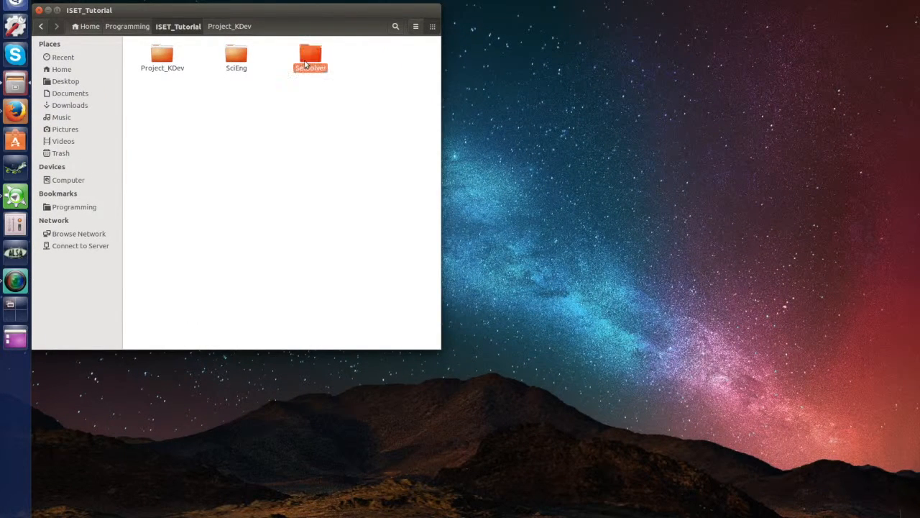
pyautogui.click(161, 57)
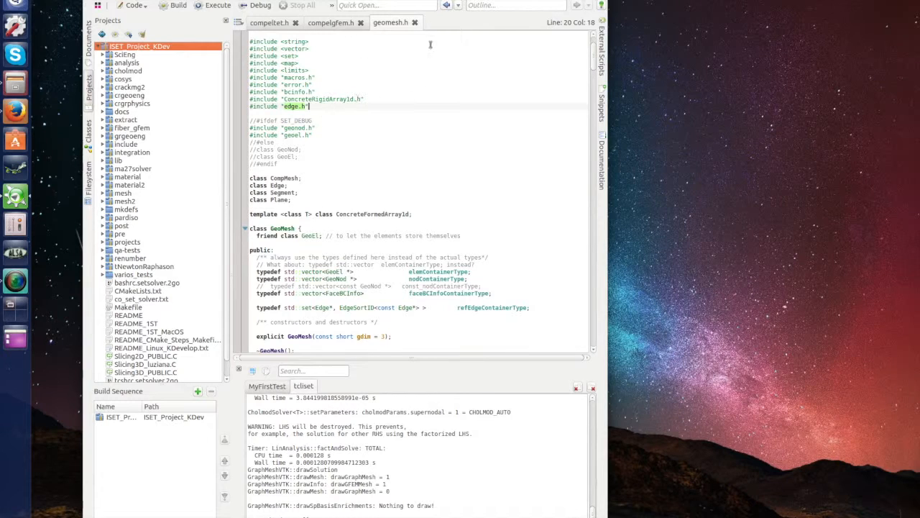
pyautogui.moveTo(192, 165)
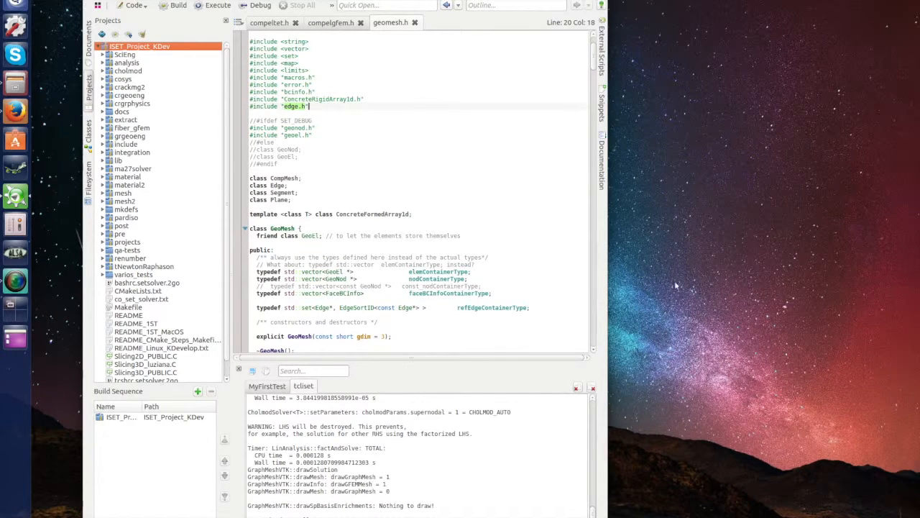
pyautogui.moveTo(813, 190)
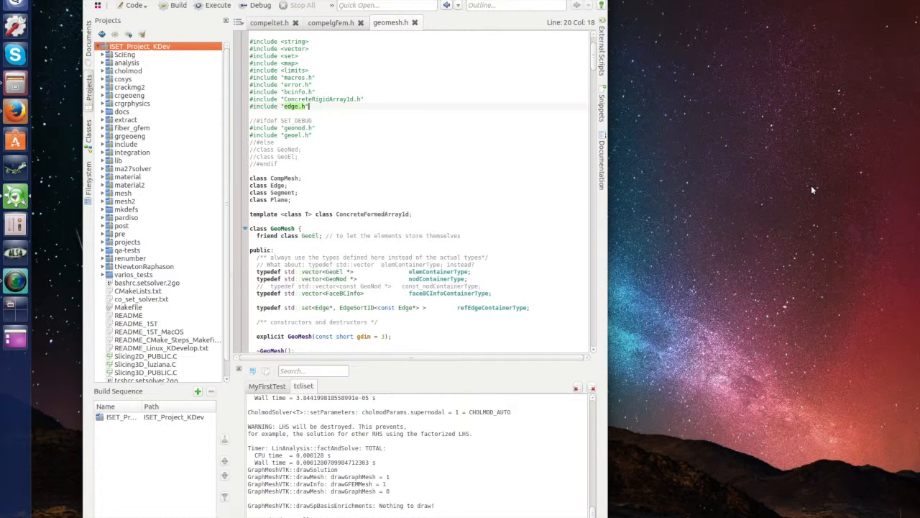
pyautogui.moveTo(524, 297)
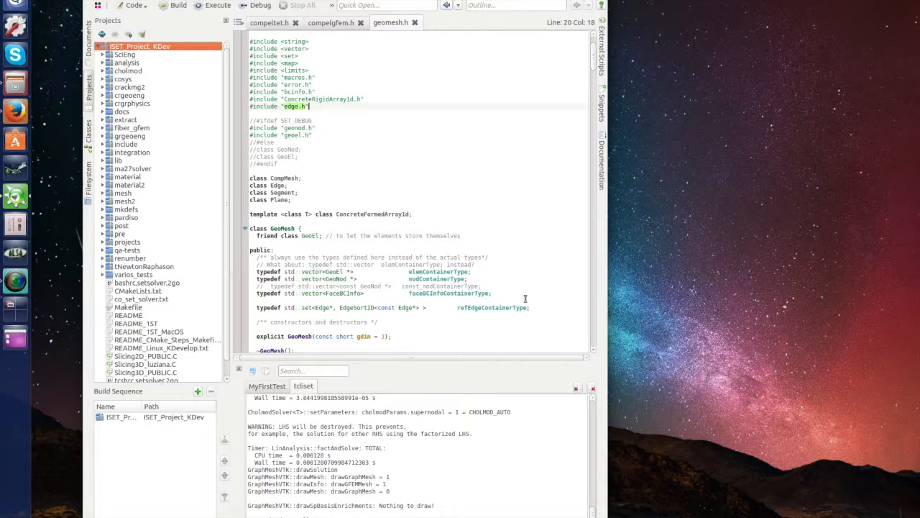
pyautogui.moveTo(784, 250)
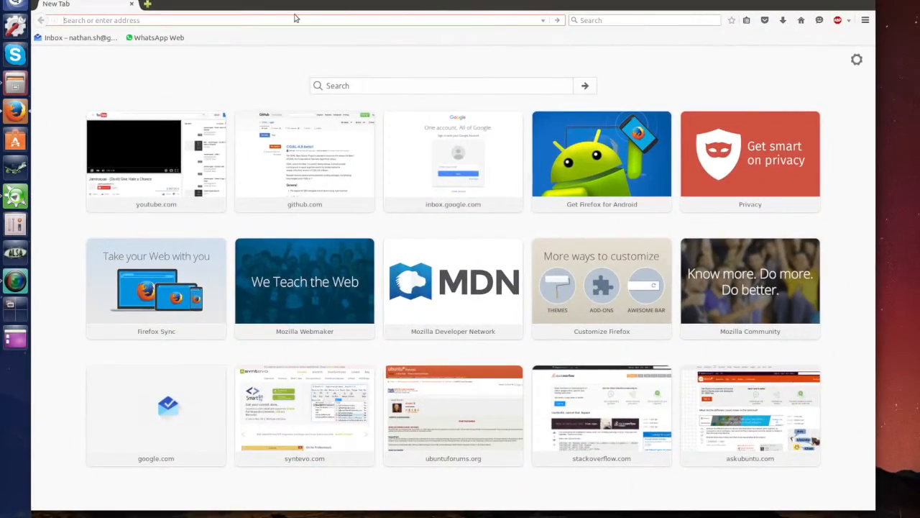
# Search the web for 'cgal' and open the cgal.org result
pyautogui.write('cgal&ie=utf-8&oe=utf-8')
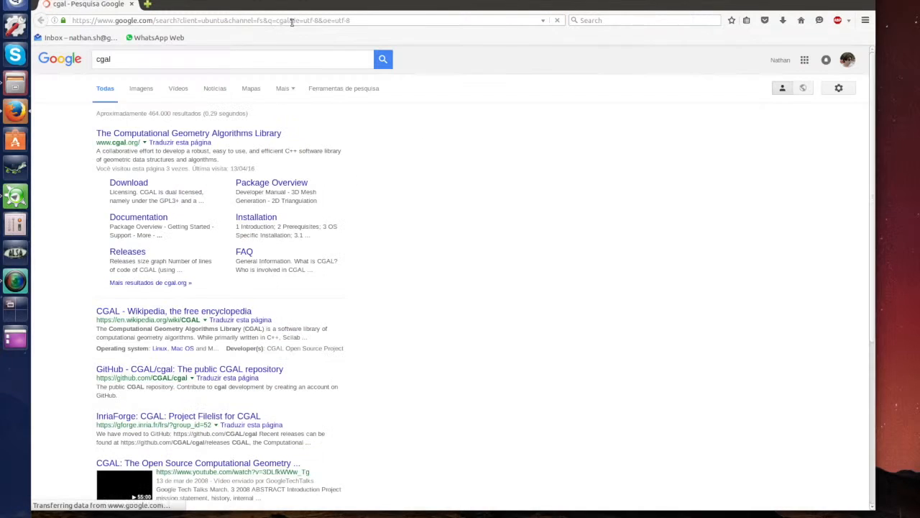
pyautogui.click(188, 132)
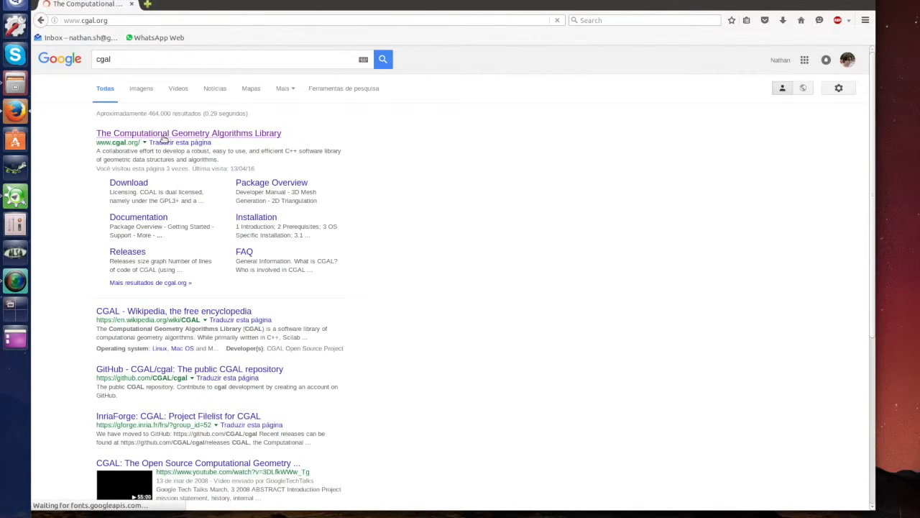
pyautogui.click(188, 132)
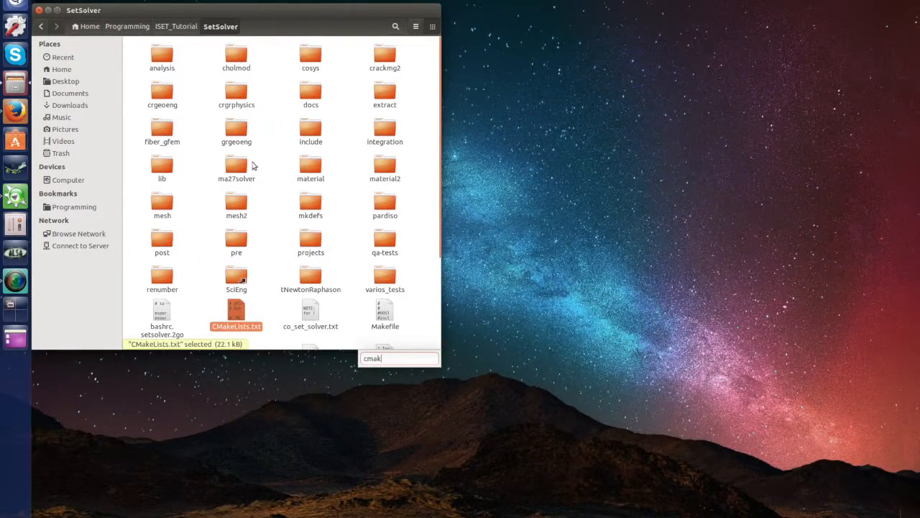
# Open README_Linux_KDevelop.txt from the SetSolver folder in Sublime Text
pyautogui.scroll(-3)
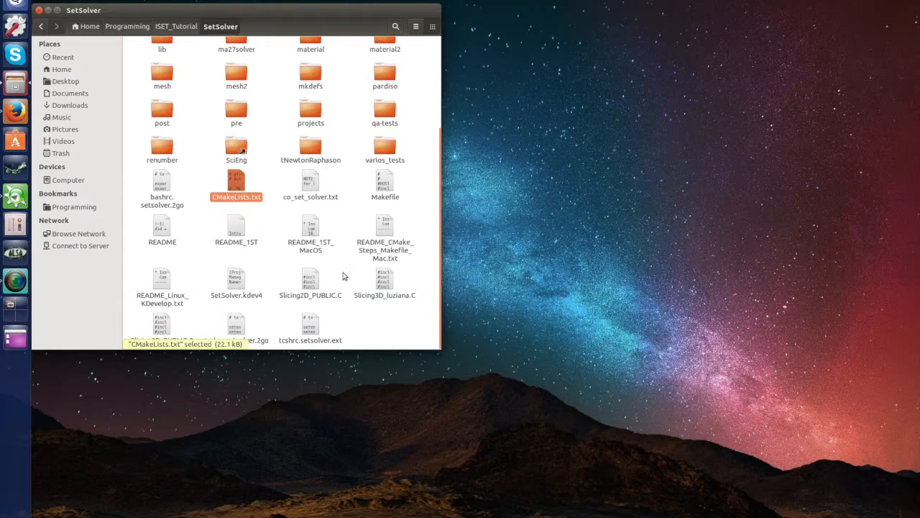
pyautogui.moveTo(332, 221)
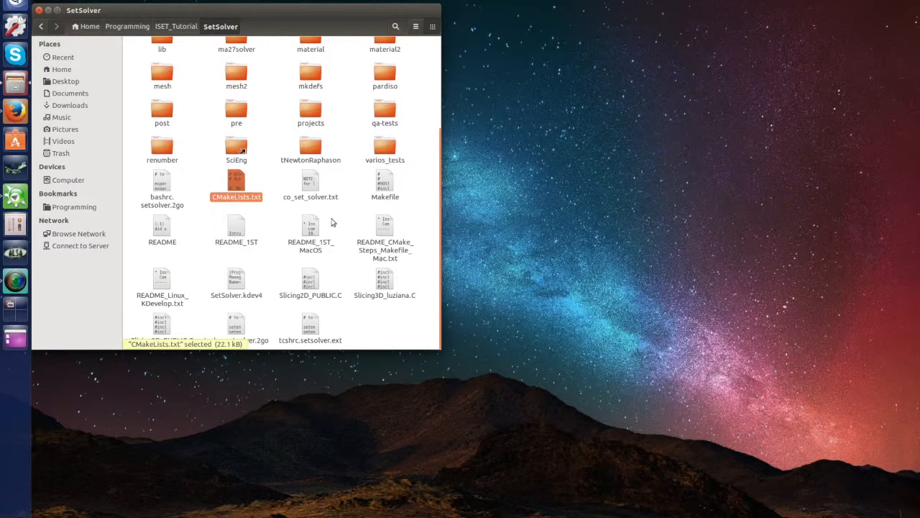
pyautogui.click(385, 233)
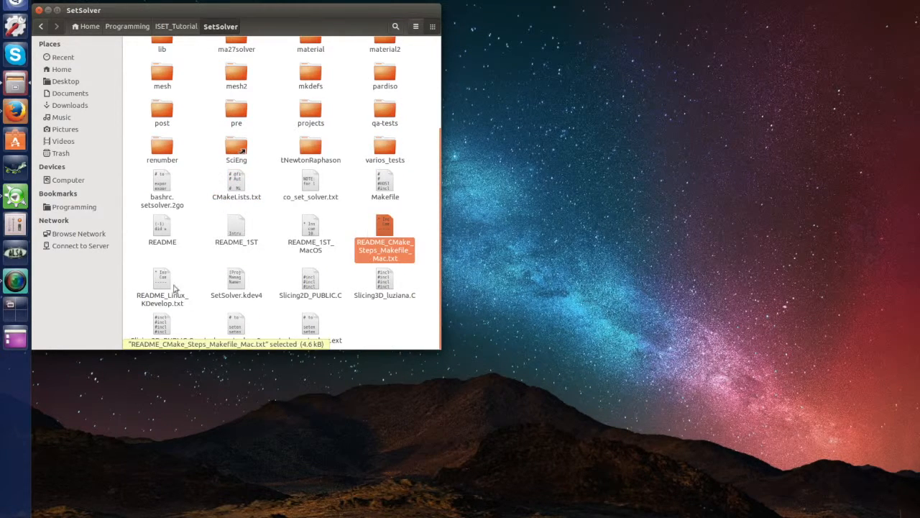
pyautogui.doubleClick(161, 280)
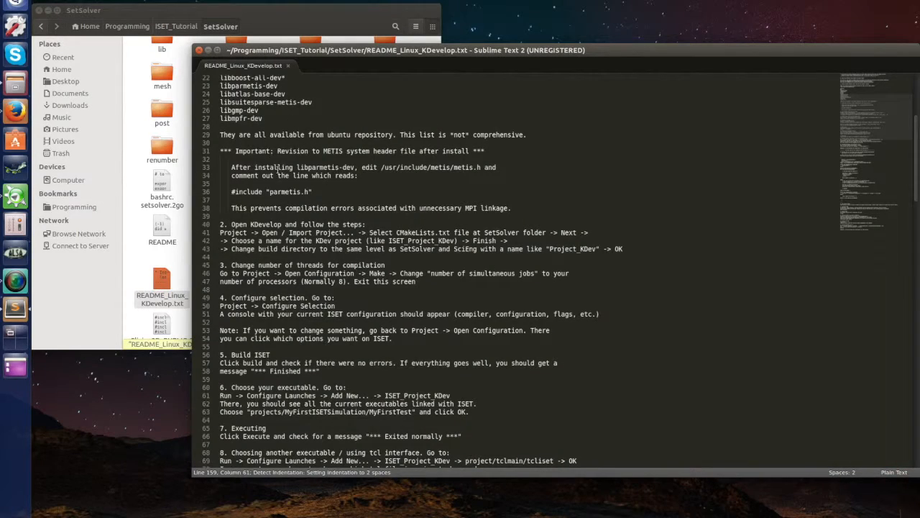
# Scroll to the CGAL 4.7 compilation section and select the CGAL releases URL
pyautogui.scroll(-3)
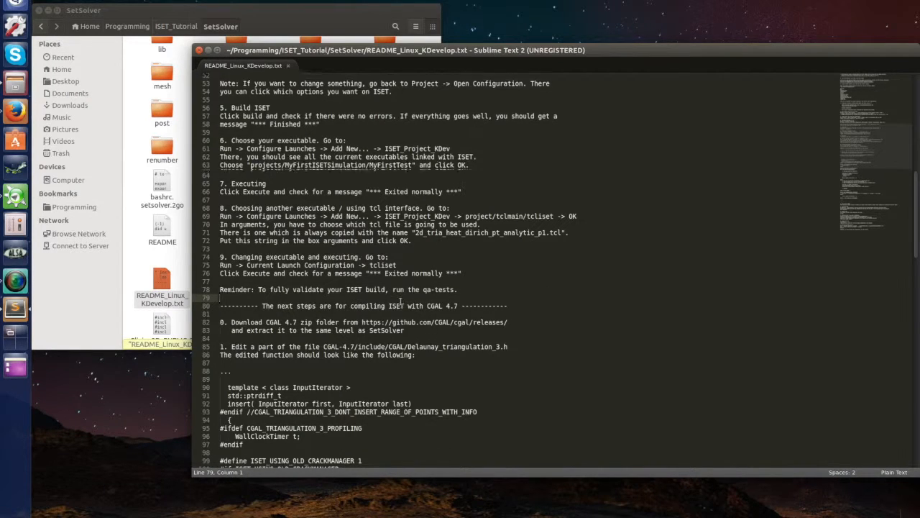
pyautogui.scroll(-3)
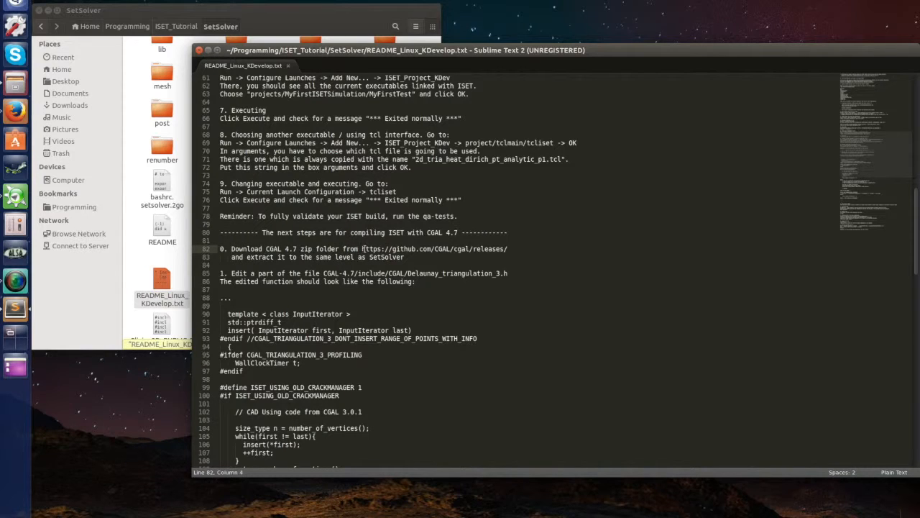
pyautogui.moveTo(362, 248); pyautogui.dragTo(506, 248)
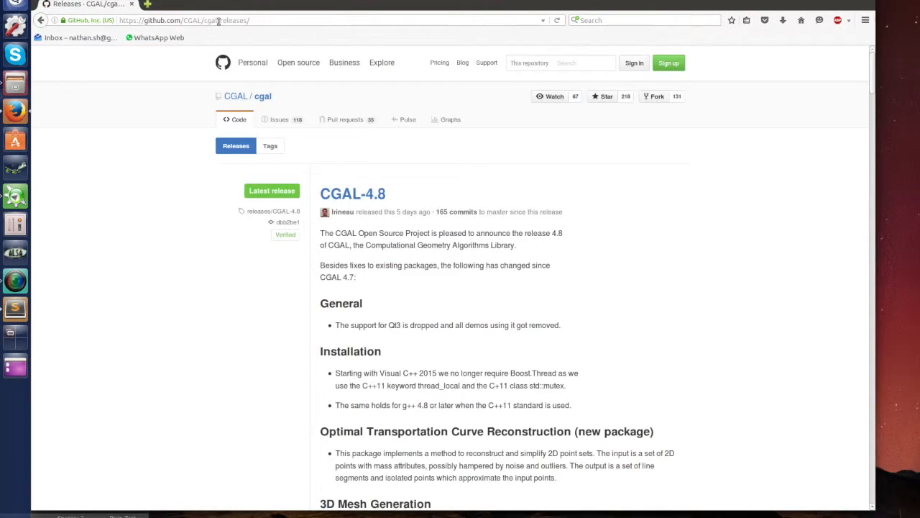
# Scroll the GitHub releases page to CGAL-4.7 Downloads and download CGAL-4.7.tar.xz
pyautogui.scroll(-3)
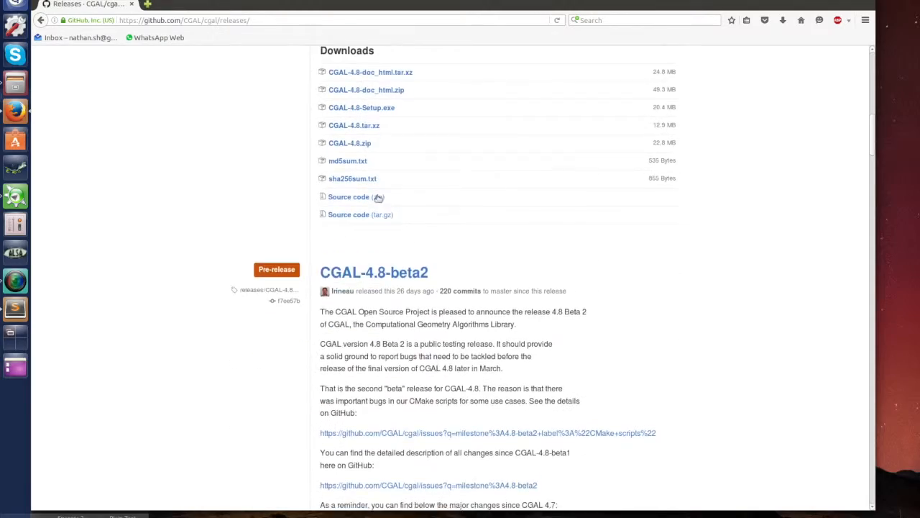
pyautogui.scroll(-3)
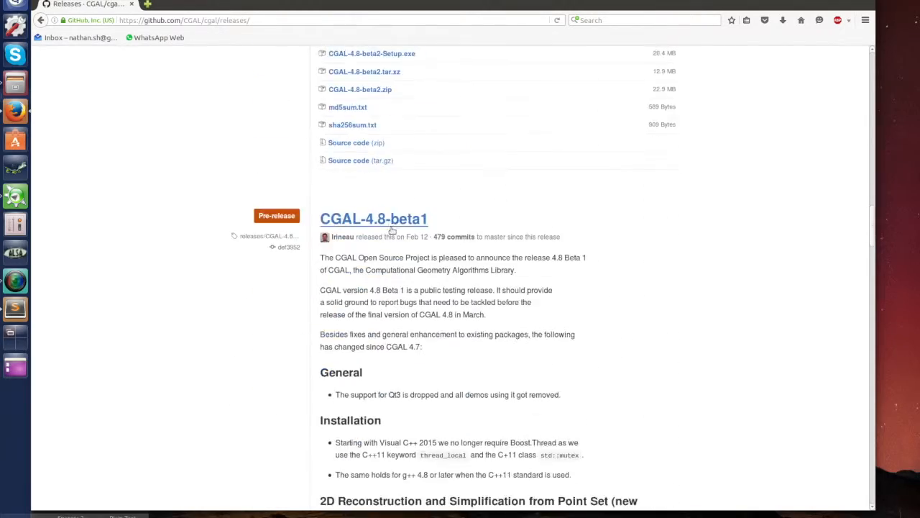
pyautogui.scroll(-3)
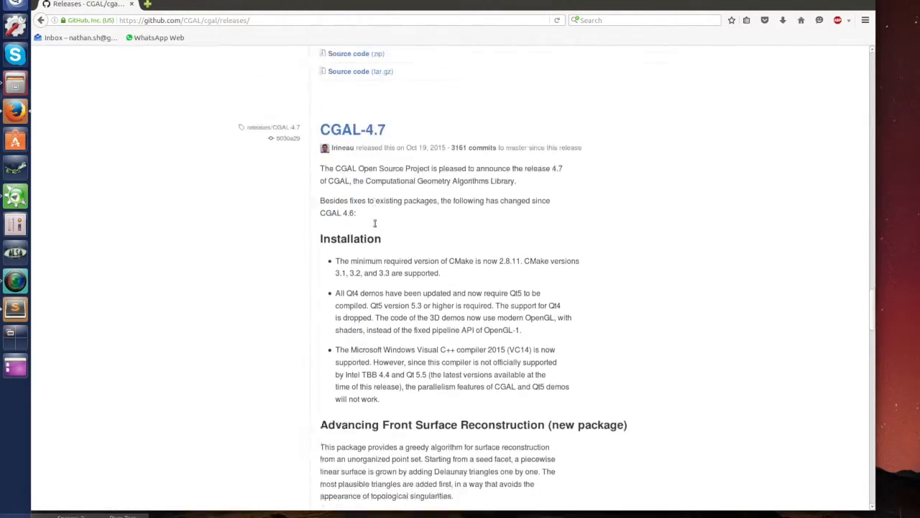
pyautogui.scroll(-3)
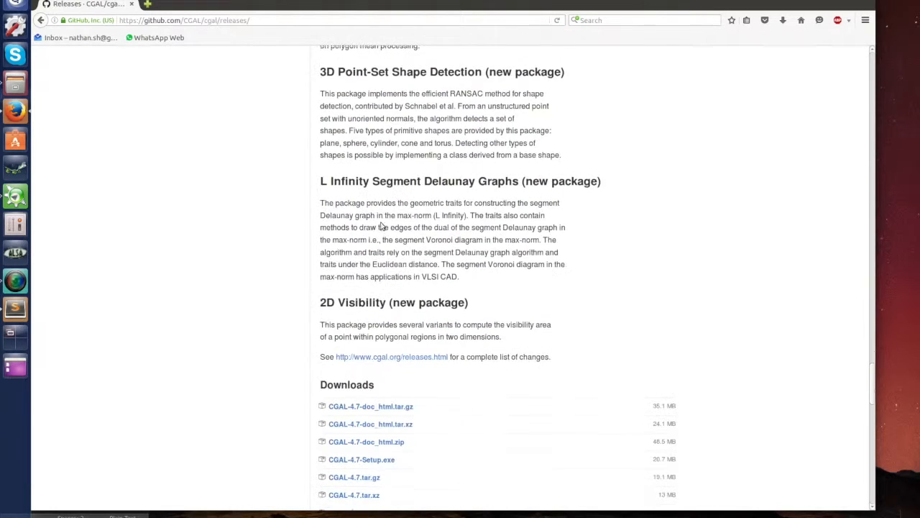
pyautogui.scroll(-3)
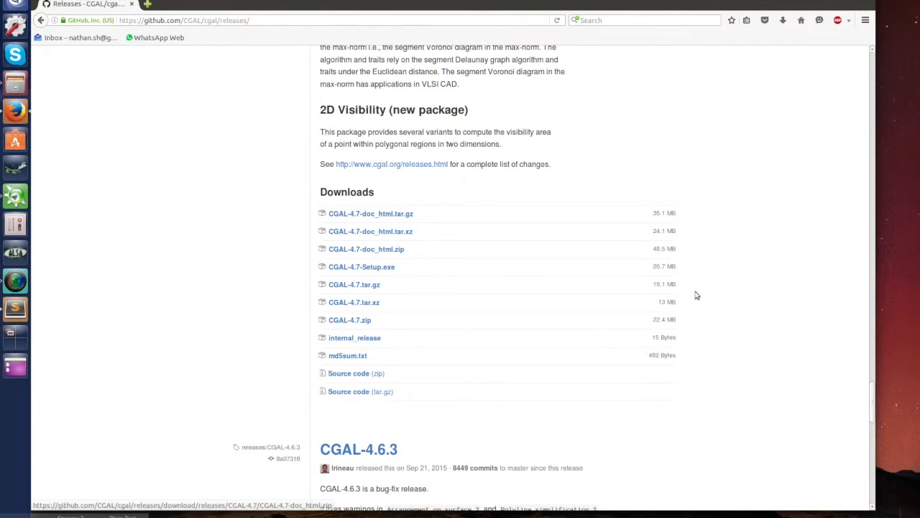
pyautogui.click(354, 301)
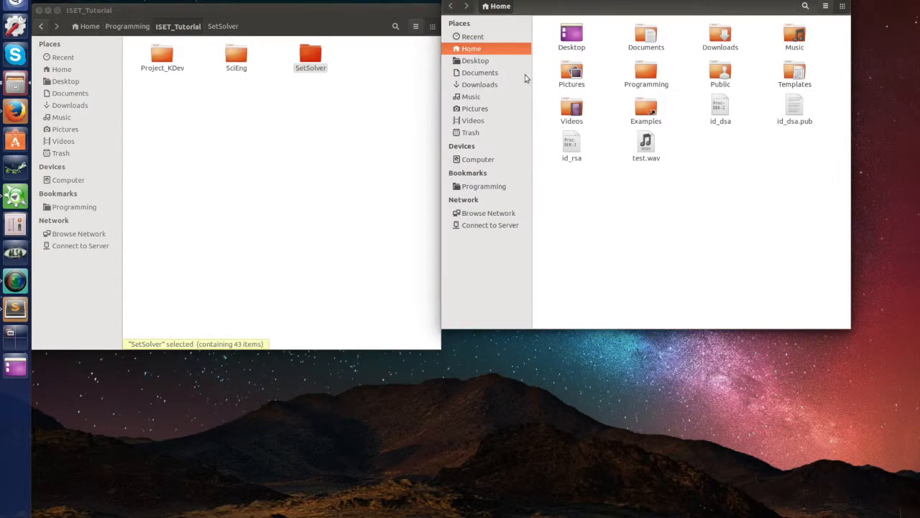
# Copy CGAL-4.7.tar.xz from Downloads into ISET_Tutorial and open the extracted CGAL-4.7 folder
pyautogui.click(480, 84)
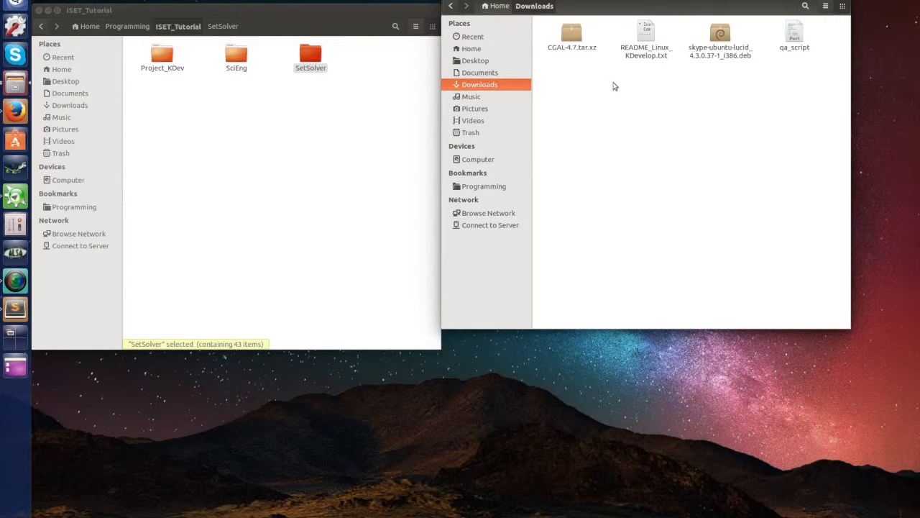
pyautogui.click(572, 35)
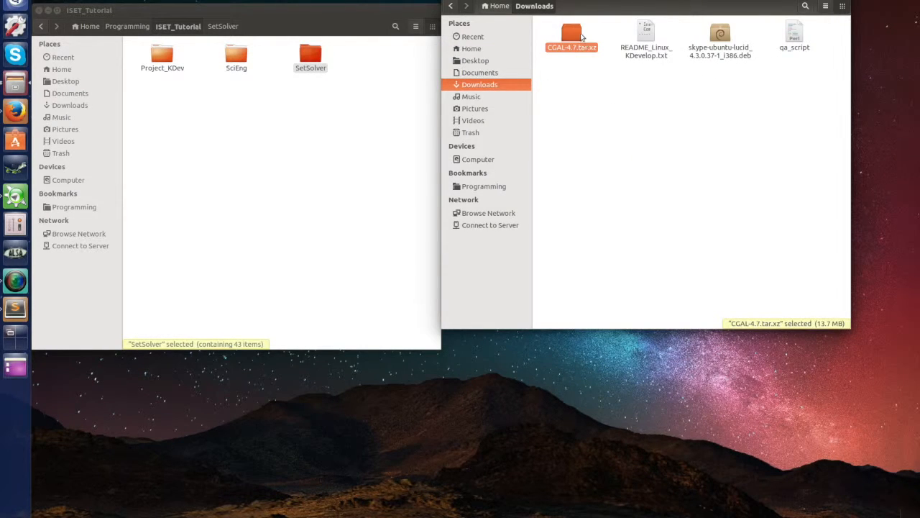
pyautogui.moveTo(573, 36); pyautogui.dragTo(359, 101)
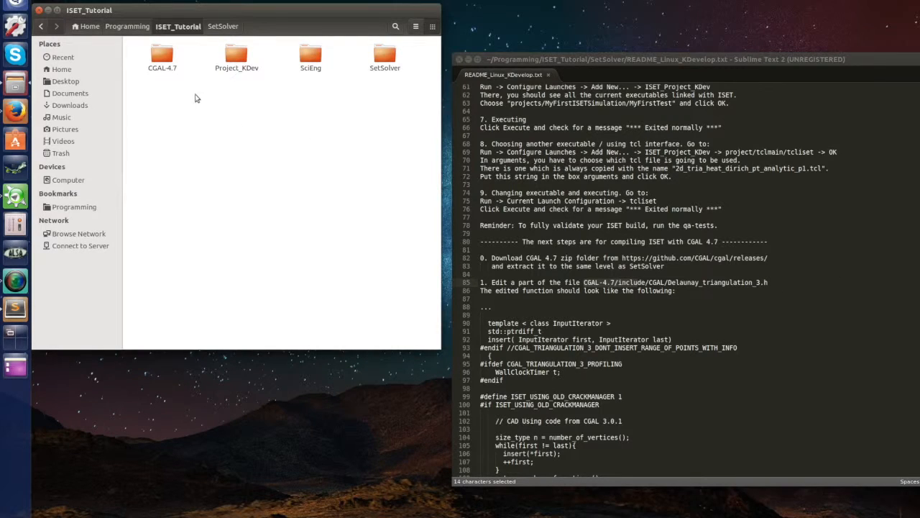
pyautogui.doubleClick(161, 58)
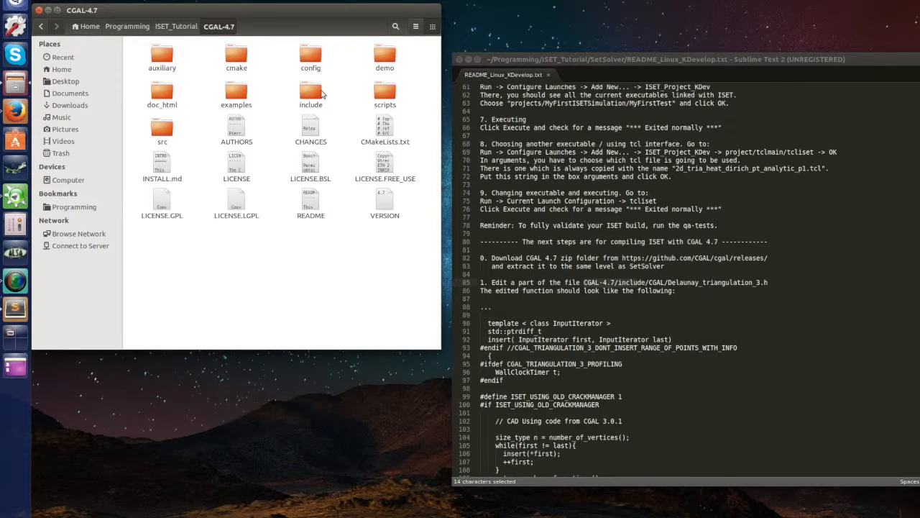
# Browse into include/CGAL and open Delaunay_triangulation_3.h in the editor
pyautogui.doubleClick(310, 95)
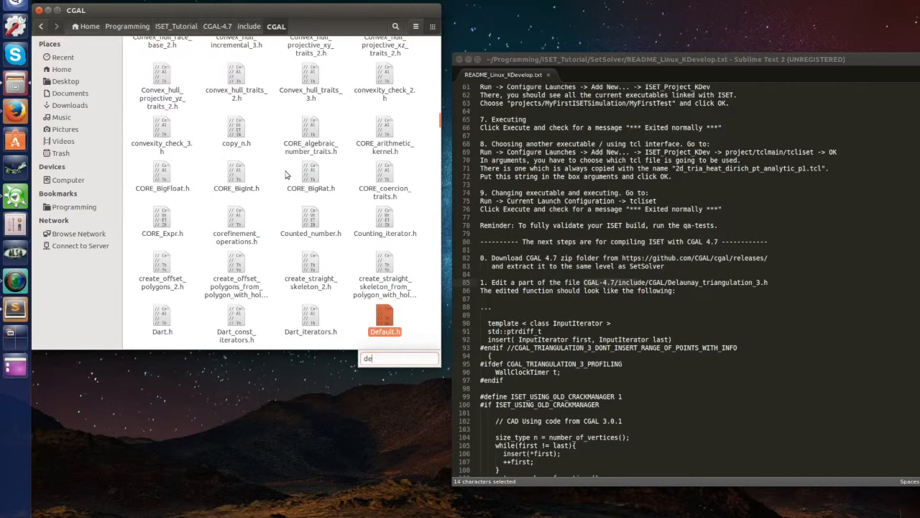
pyautogui.write('laun')
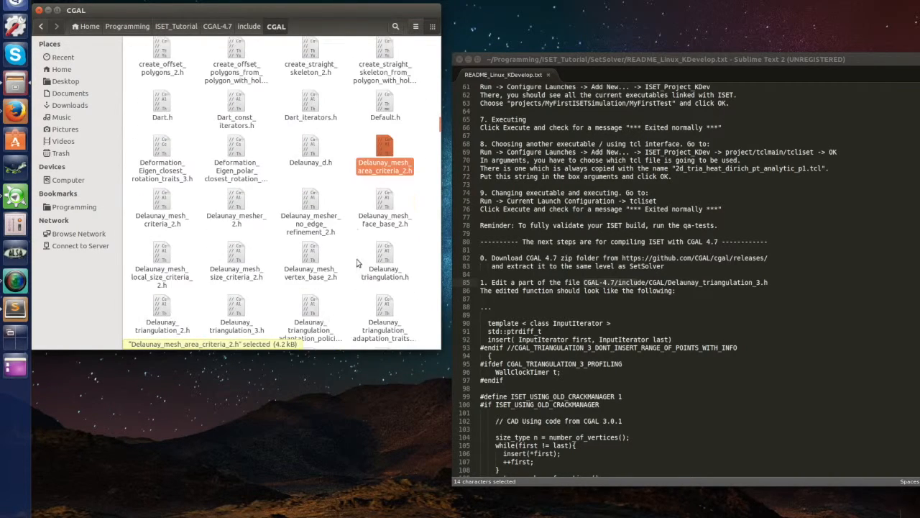
pyautogui.scroll(-3)
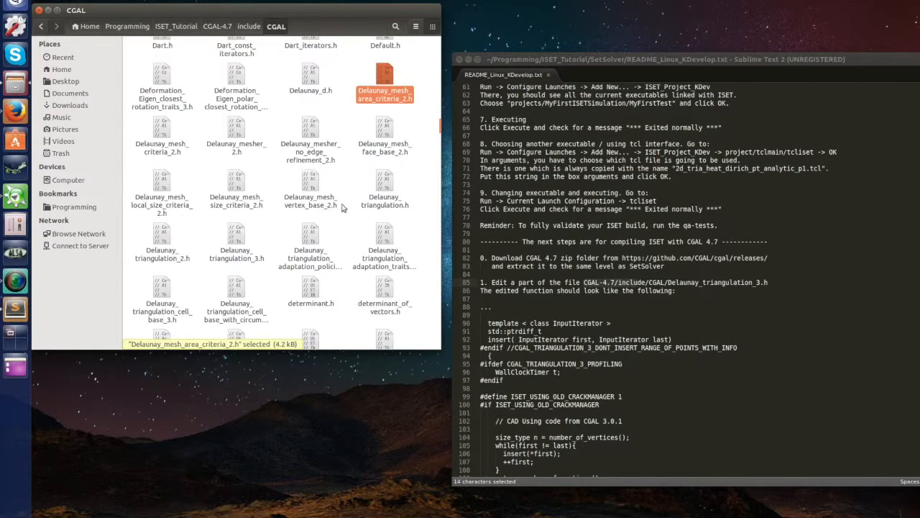
pyautogui.click(235, 237)
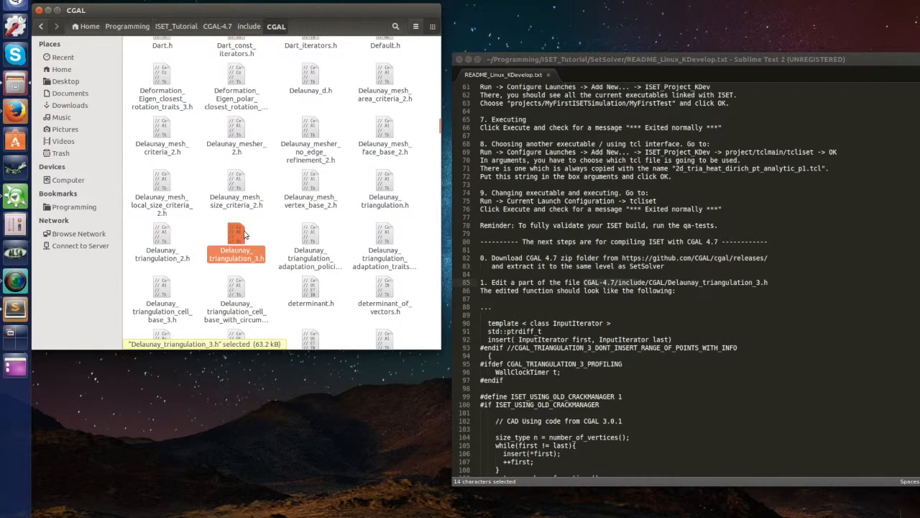
pyautogui.doubleClick(235, 236)
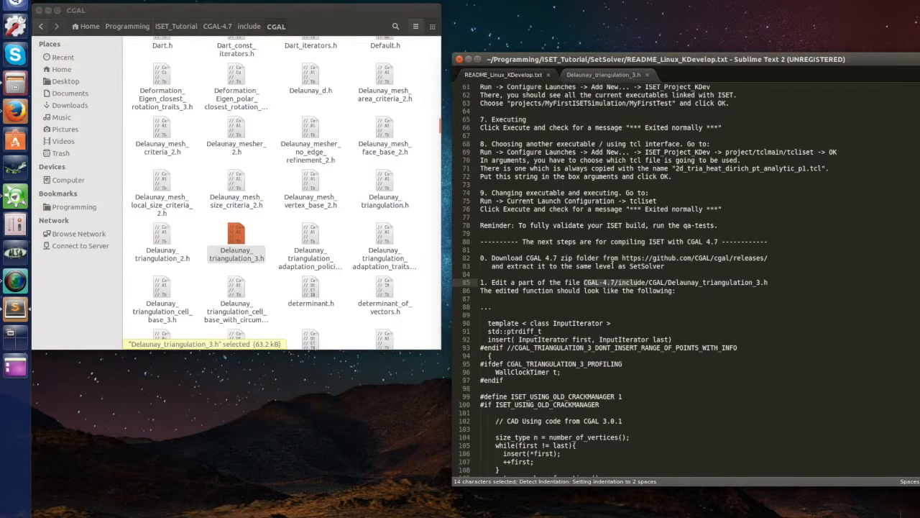
# Copy the ISET_USING_OLD_CRACKMANAGER snippet from the readme
pyautogui.scroll(-3)
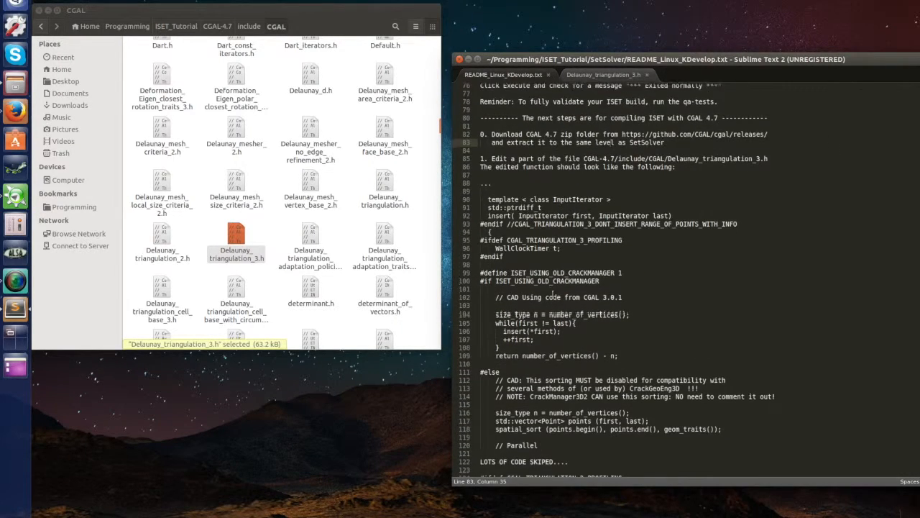
pyautogui.scroll(-3)
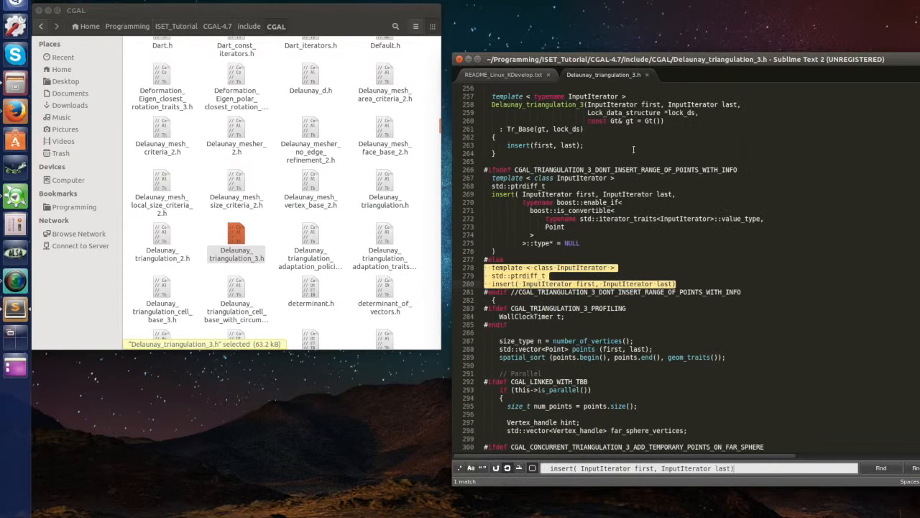
pyautogui.scroll(-3)
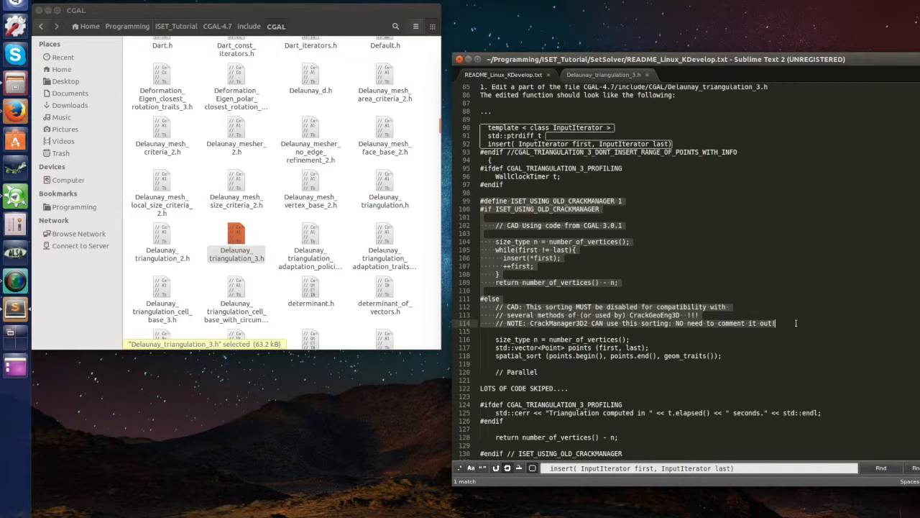
pyautogui.press('ctrl+c')
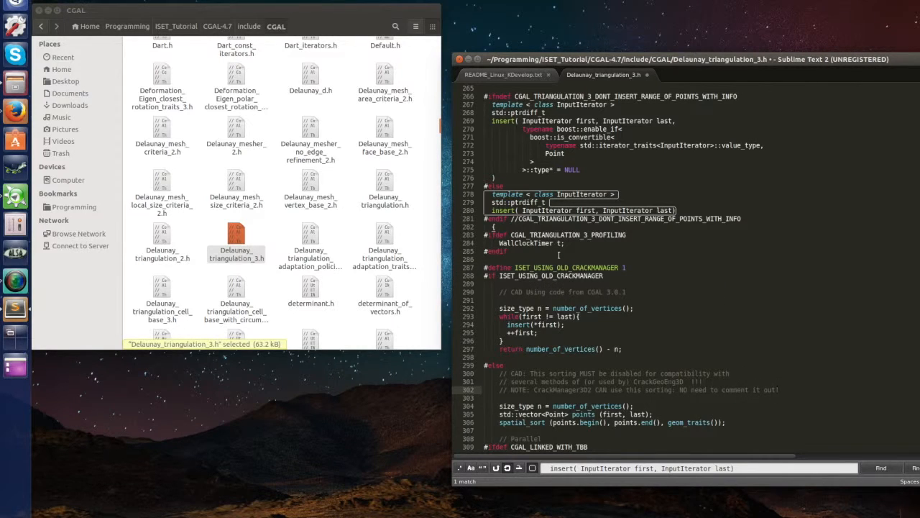
# Paste the conditional blocks into the header's insert function with closing #endif and save it
pyautogui.scroll(-3)
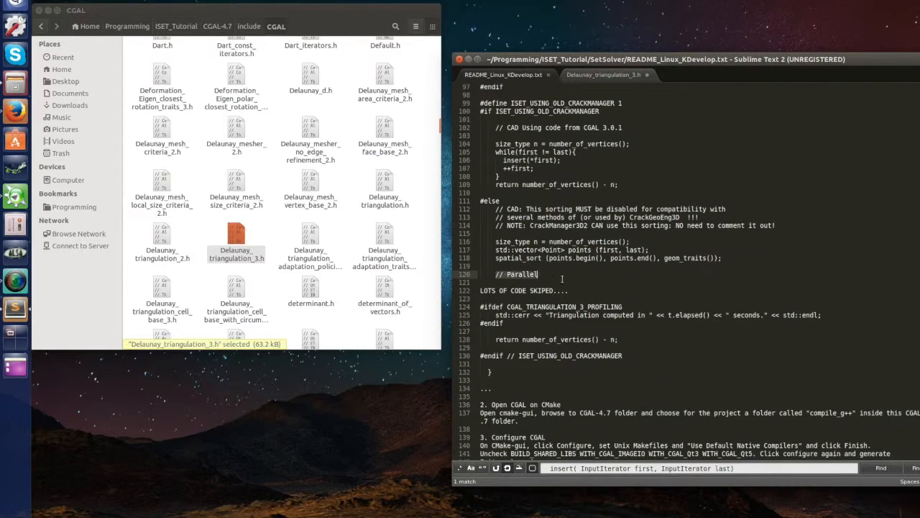
pyautogui.scroll(-3)
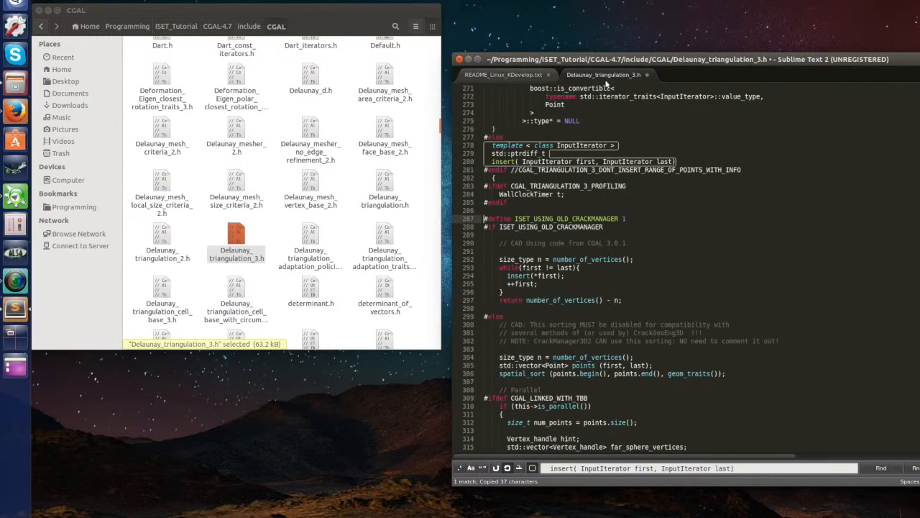
pyautogui.scroll(-3)
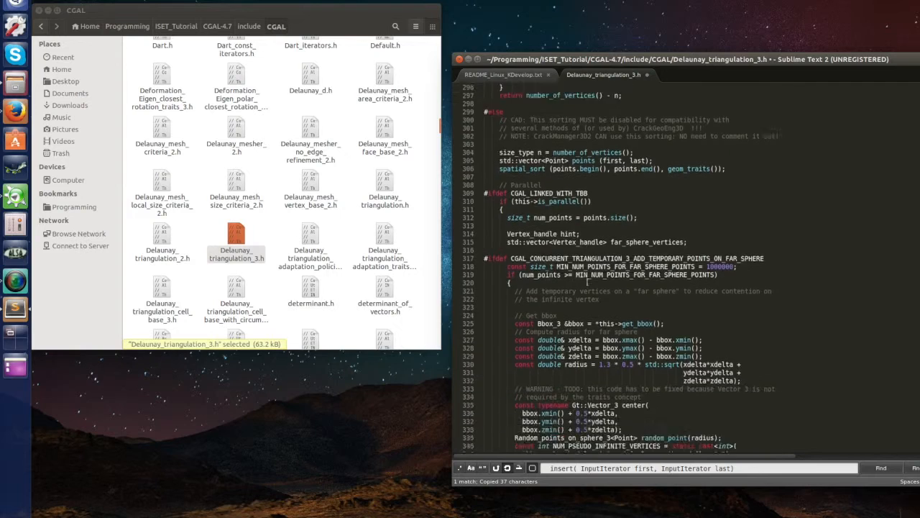
pyautogui.scroll(-3)
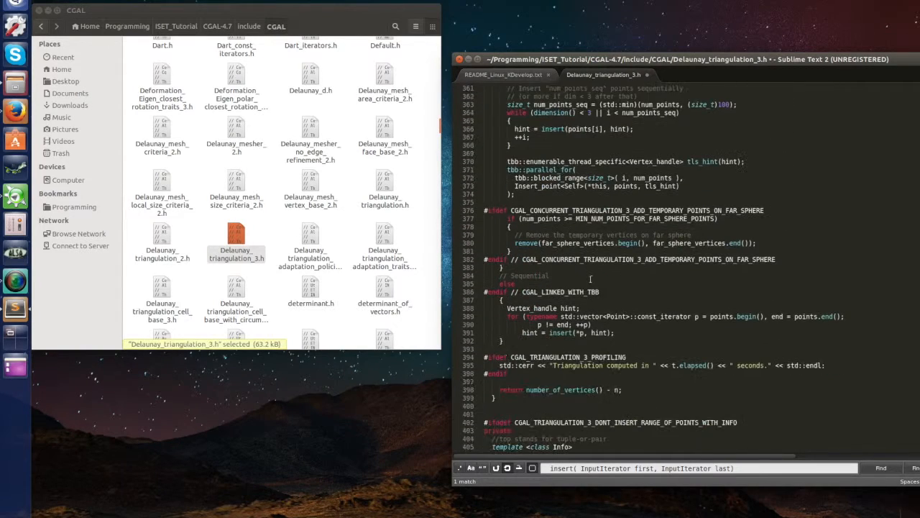
pyautogui.scroll(-3)
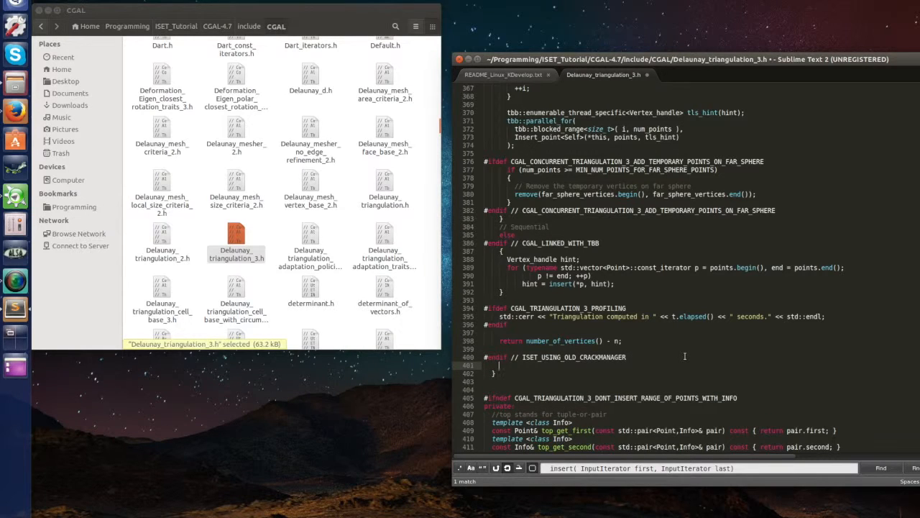
pyautogui.press('ctrl+s')
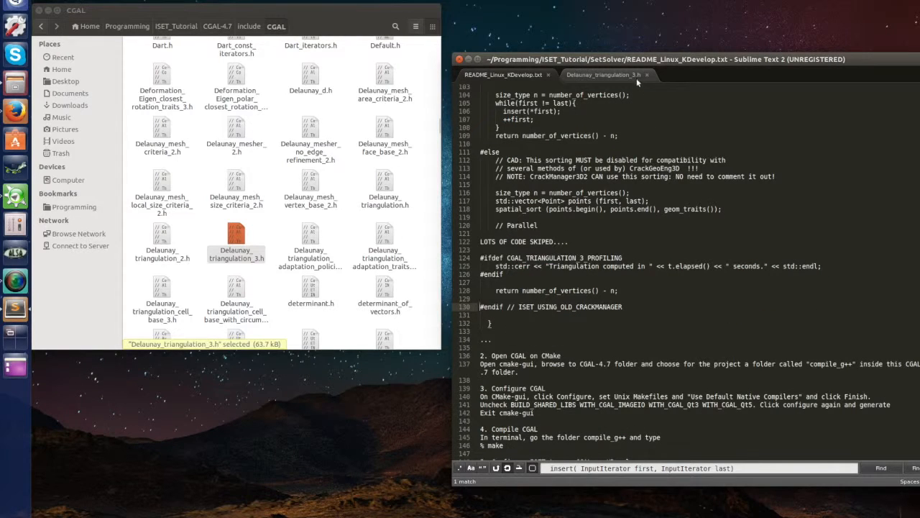
# Close the header and launch cmake-gui from a terminal
pyautogui.click(650, 75)
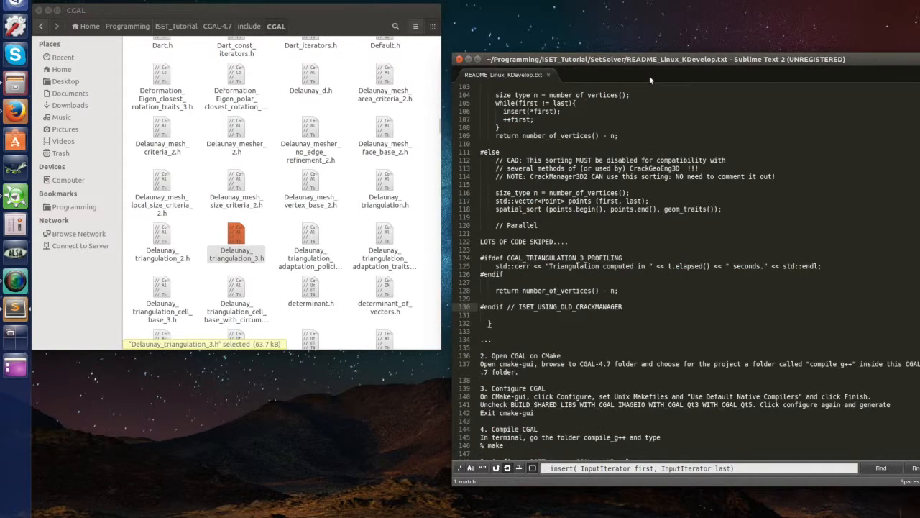
pyautogui.scroll(-3)
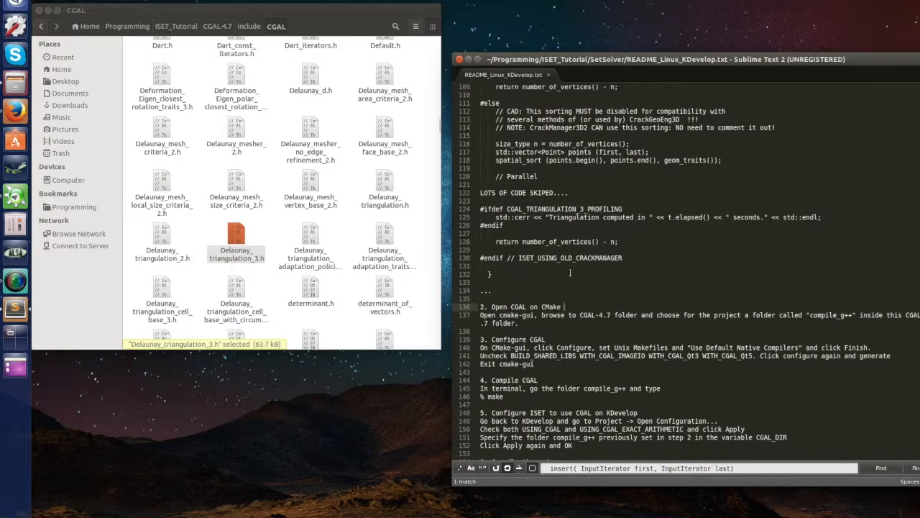
pyautogui.click(14, 337)
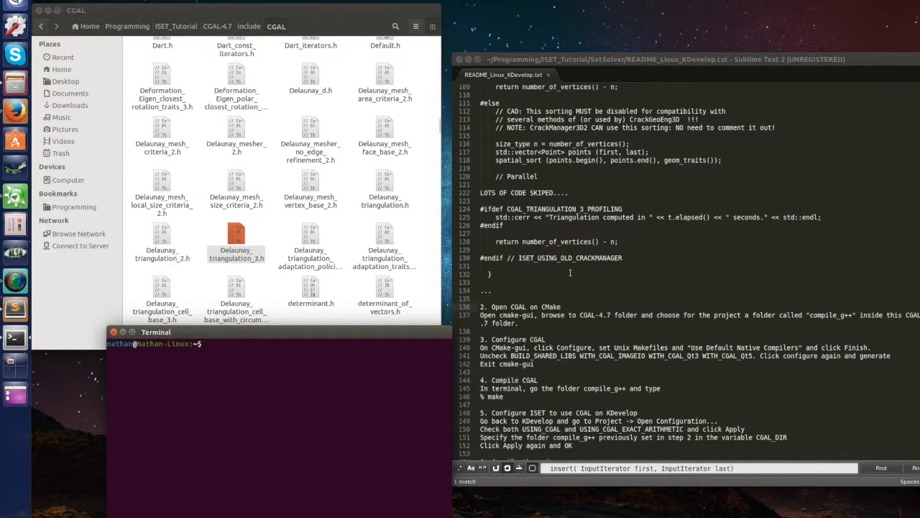
pyautogui.write('cmake-gui')
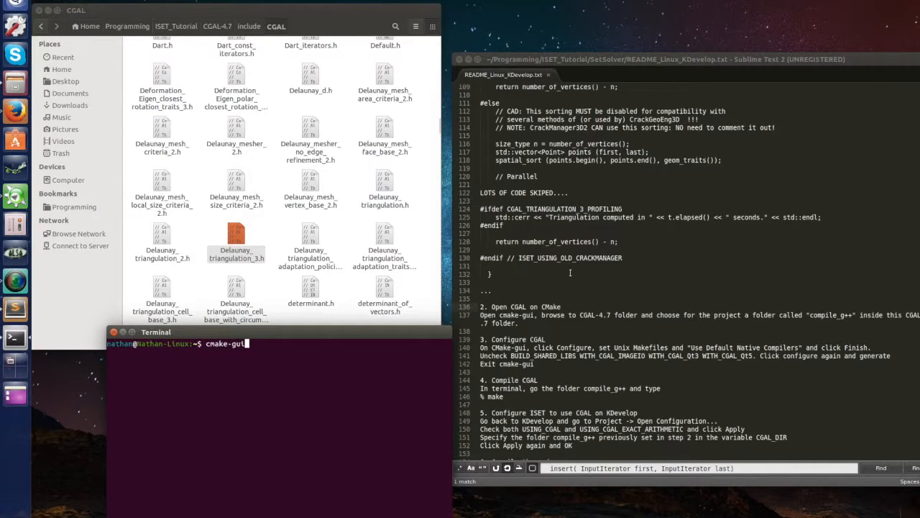
pyautogui.press('Return')
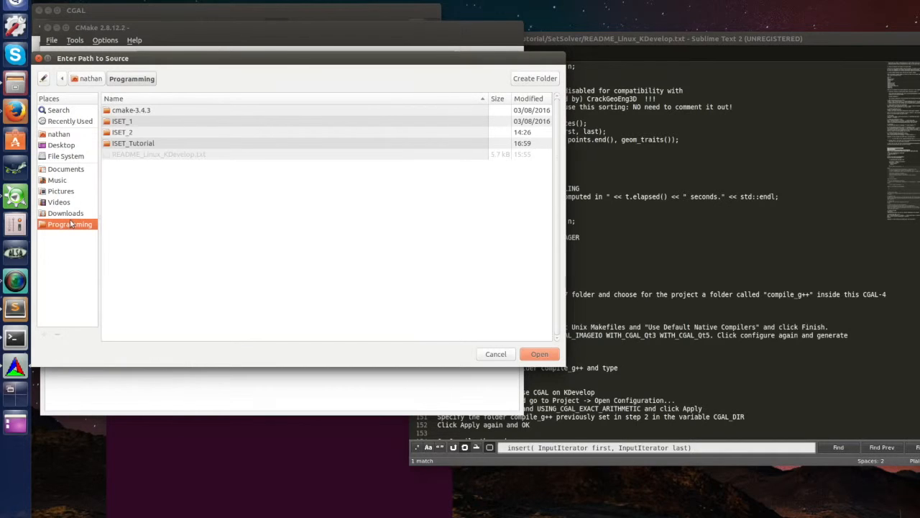
# Set the source to ISET_Tutorial/CGAL-4.7 and the build folder to CGAL-4.7/compile_g++
pyautogui.doubleClick(132, 144)
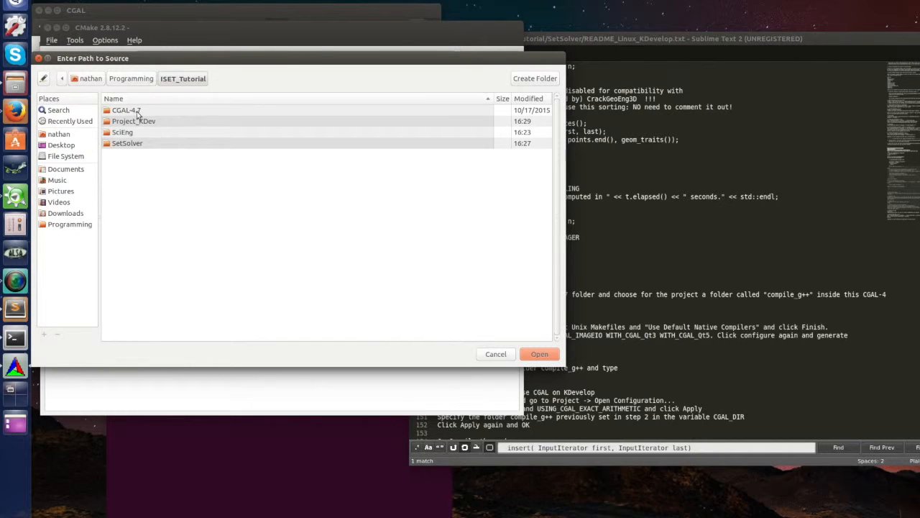
pyautogui.click(539, 354)
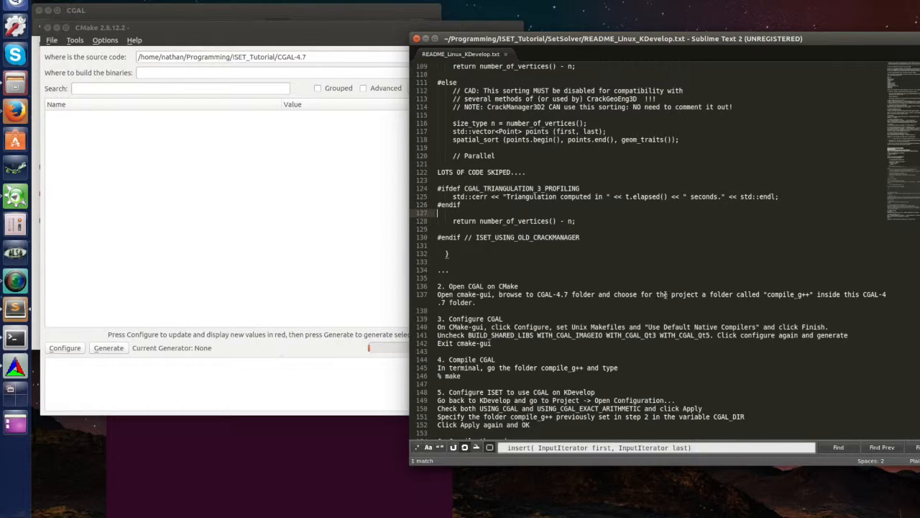
pyautogui.moveTo(848, 285)
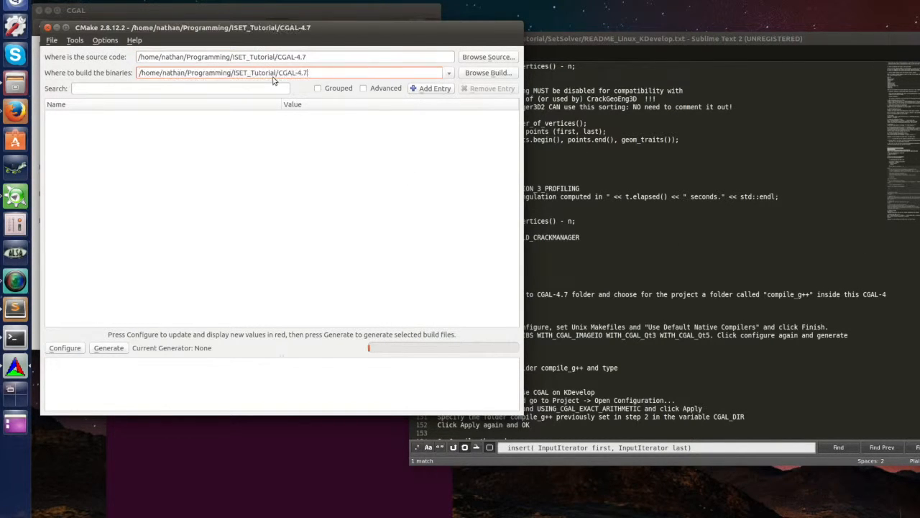
pyautogui.write('/compile_g++')
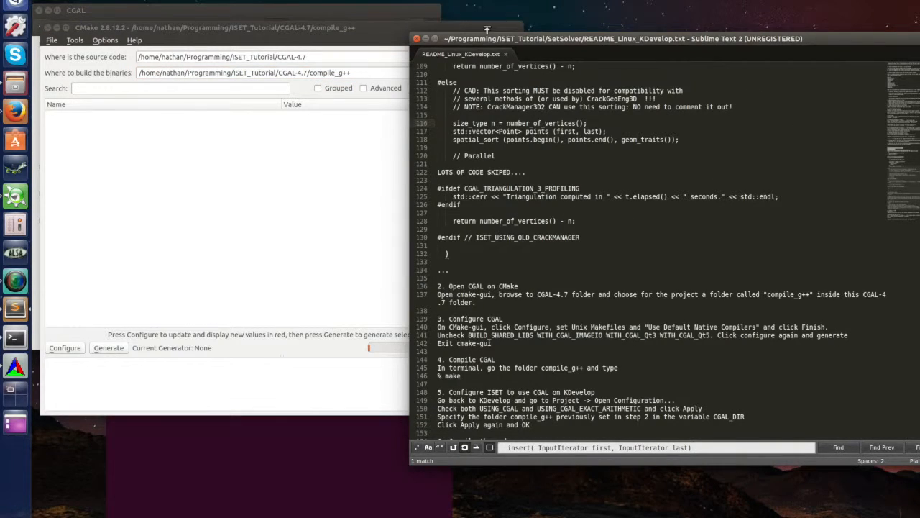
pyautogui.click(216, 27)
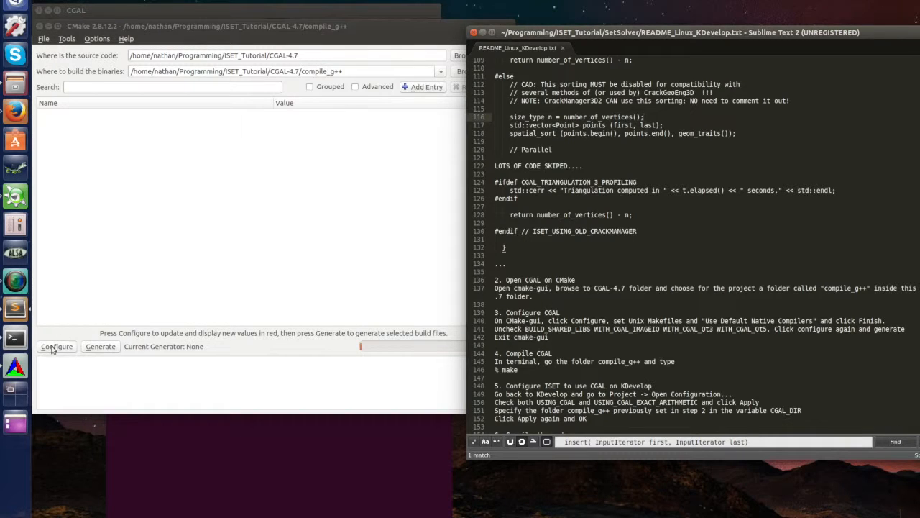
# Configure with Unix Makefiles, disable shared libs, ImageIO and Qt options, reconfigure and generate
pyautogui.click(56, 345)
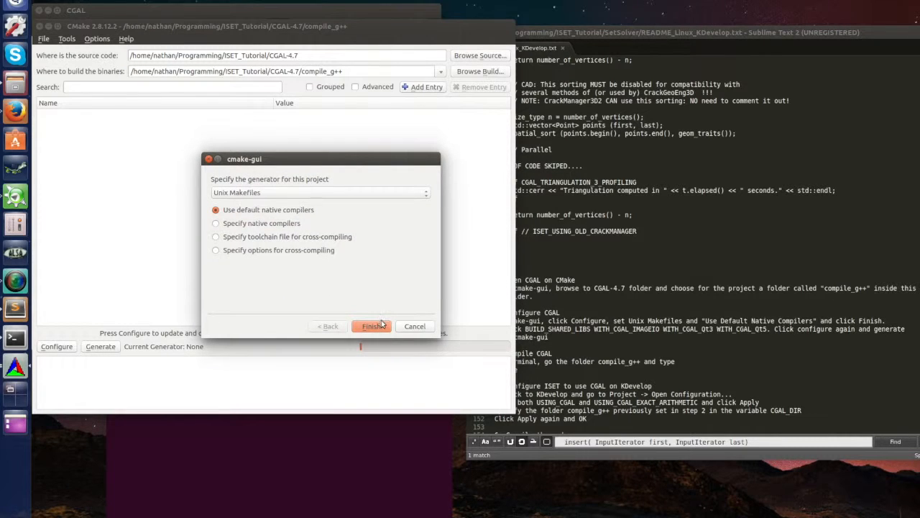
pyautogui.click(371, 325)
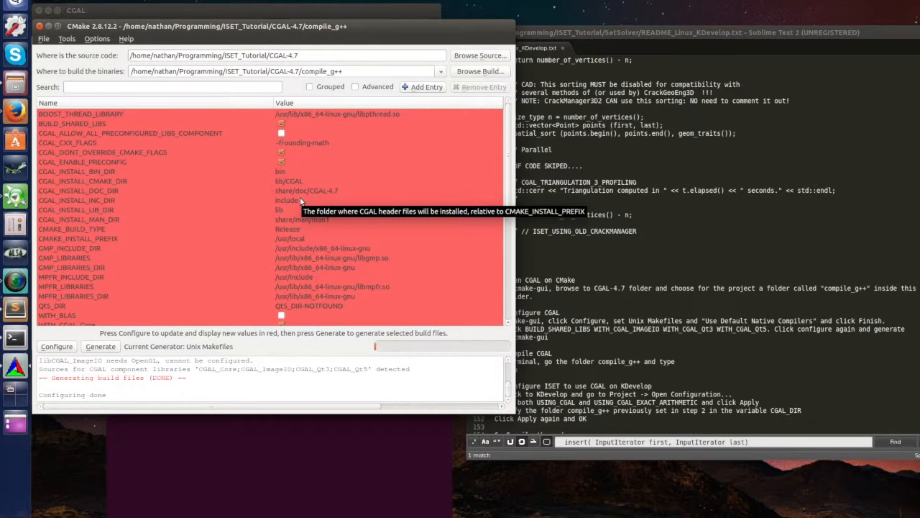
pyautogui.moveTo(433, 213)
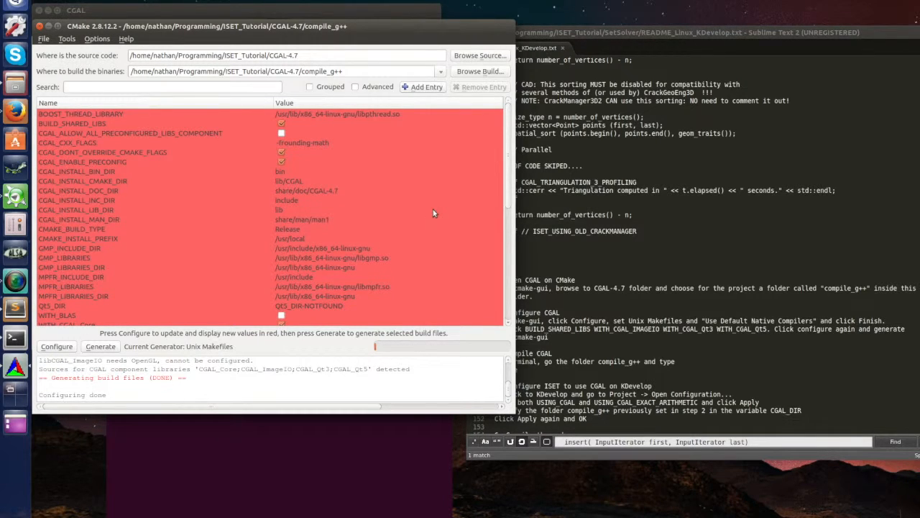
pyautogui.moveTo(433, 213)
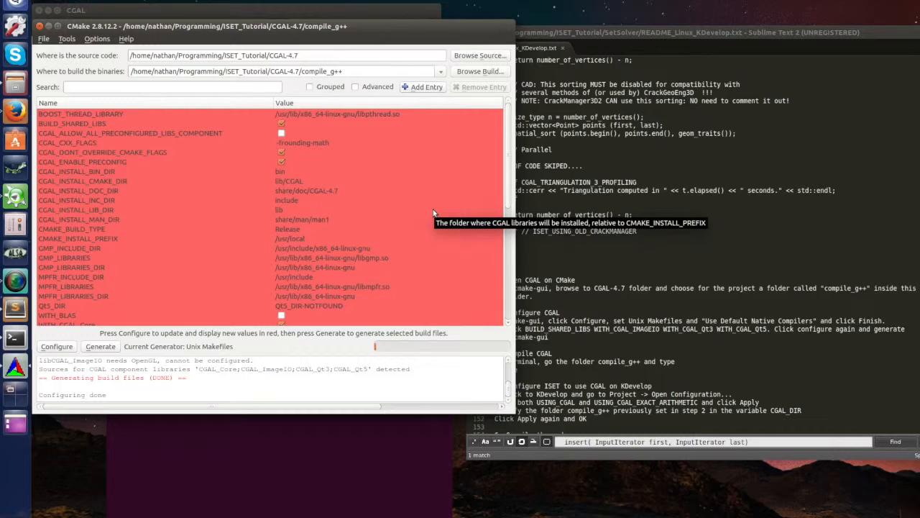
pyautogui.moveTo(410, 221)
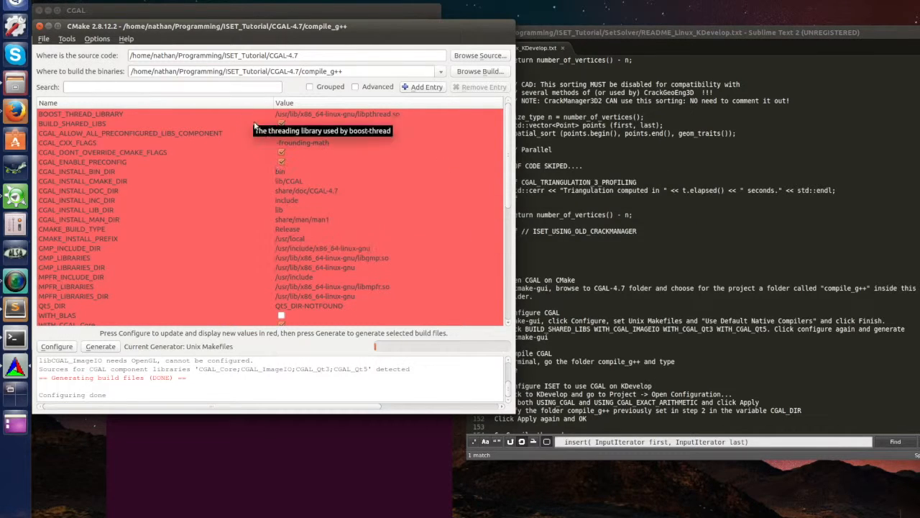
pyautogui.moveTo(280, 132)
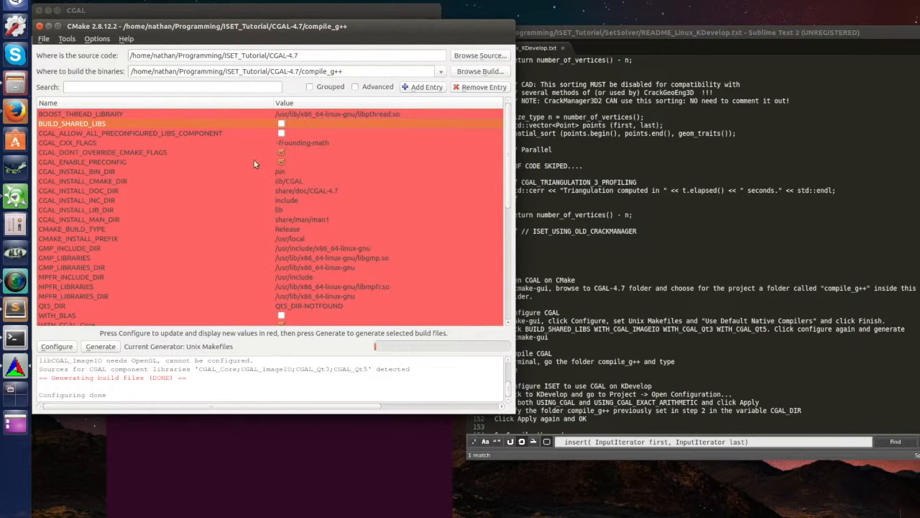
pyautogui.scroll(-3)
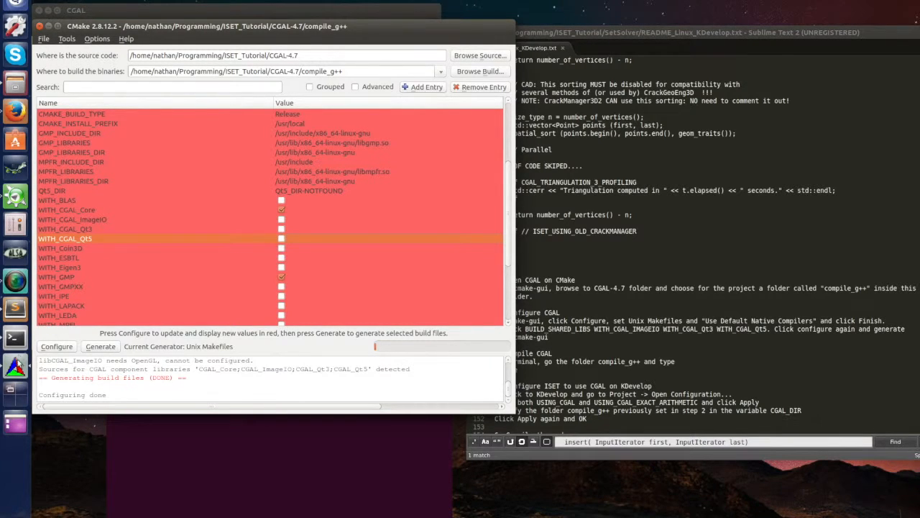
pyautogui.click(56, 345)
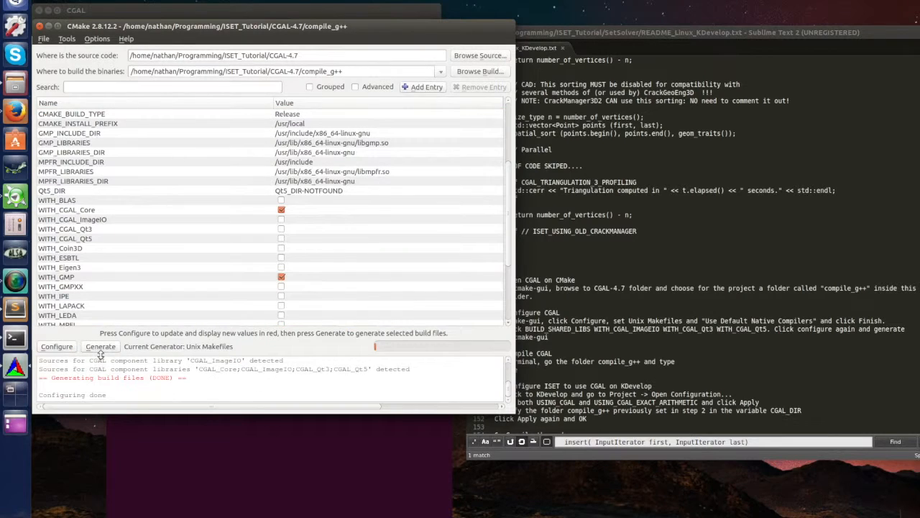
pyautogui.click(100, 345)
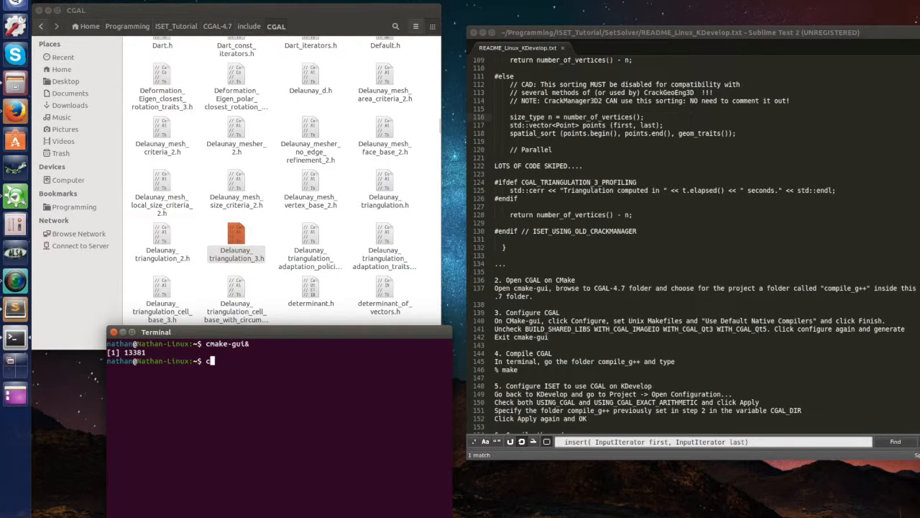
# cd into ISET_Tutorial/CGAL-4.7/compile_g++ and run make until CGAL builds to 100%
pyautogui.write('cd Programming/')
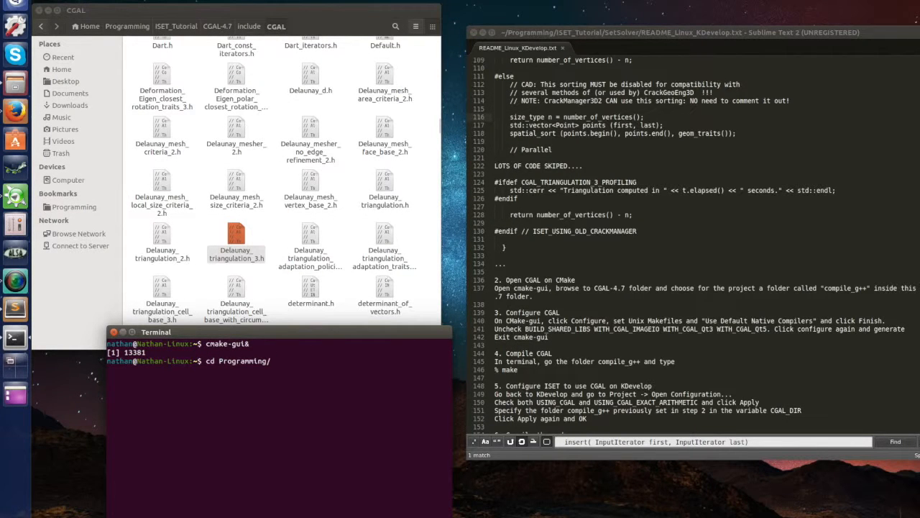
pyautogui.write('ISET_Tutorial/')
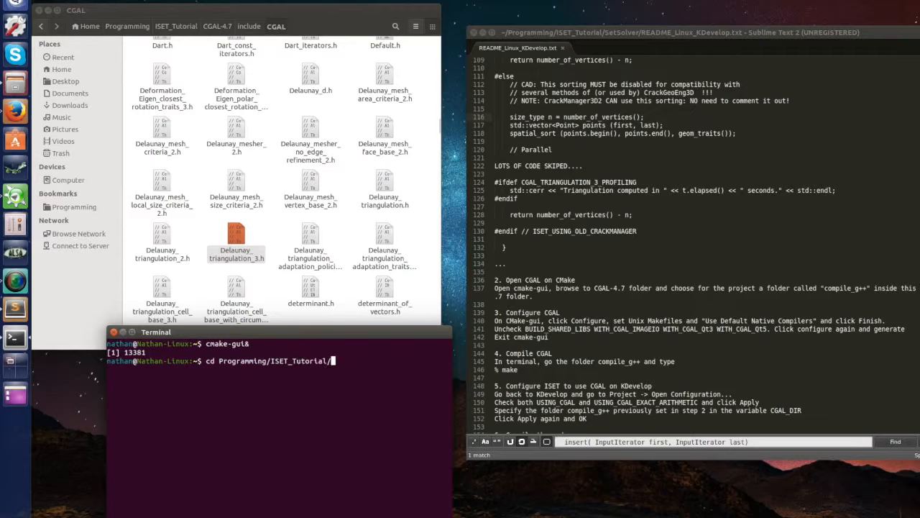
pyautogui.write('CGAL-4.7/')
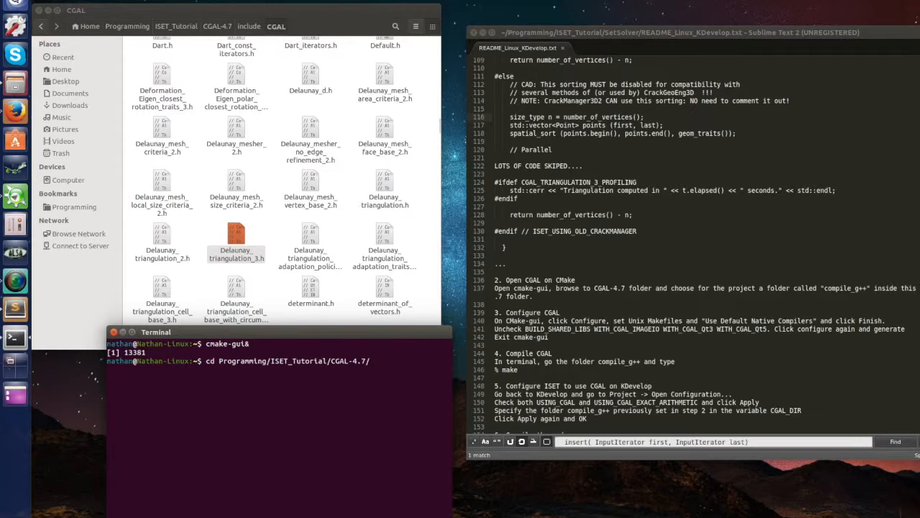
pyautogui.press('Return')
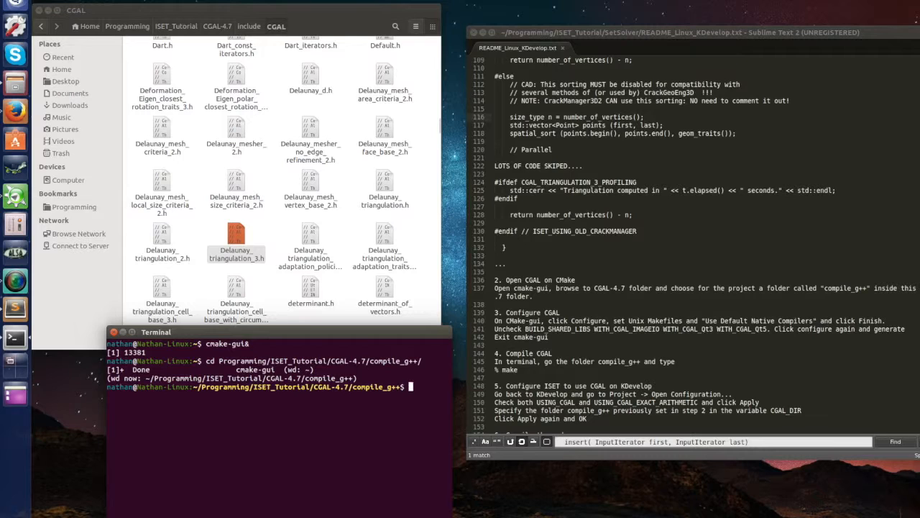
pyautogui.write('ls')
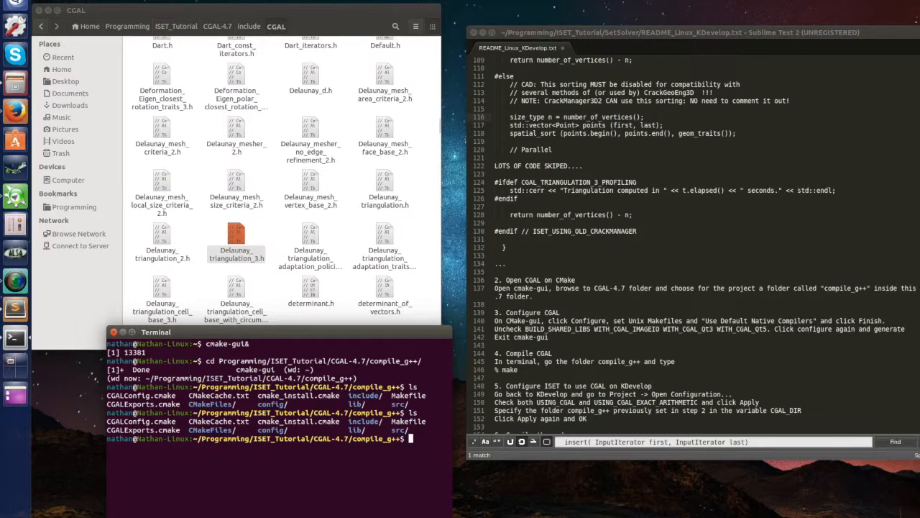
pyautogui.write('make')
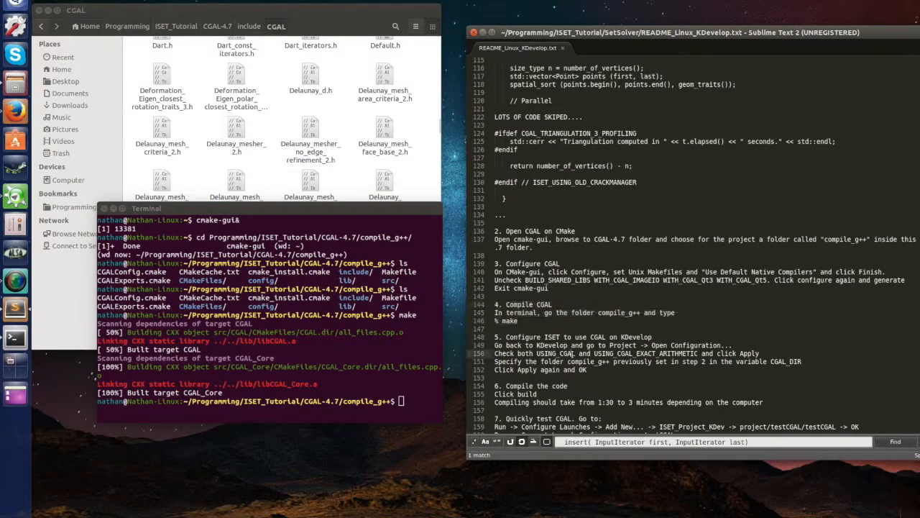
pyautogui.scroll(-3)
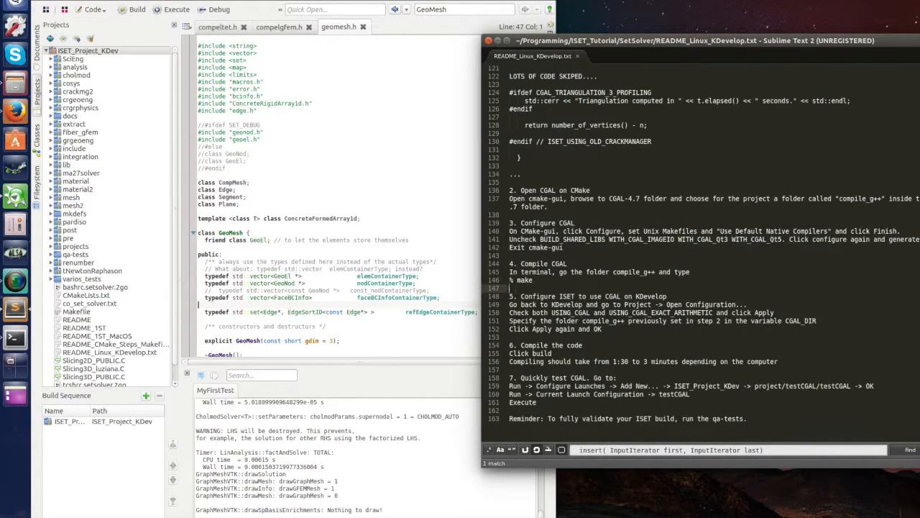
pyautogui.moveTo(351, 144)
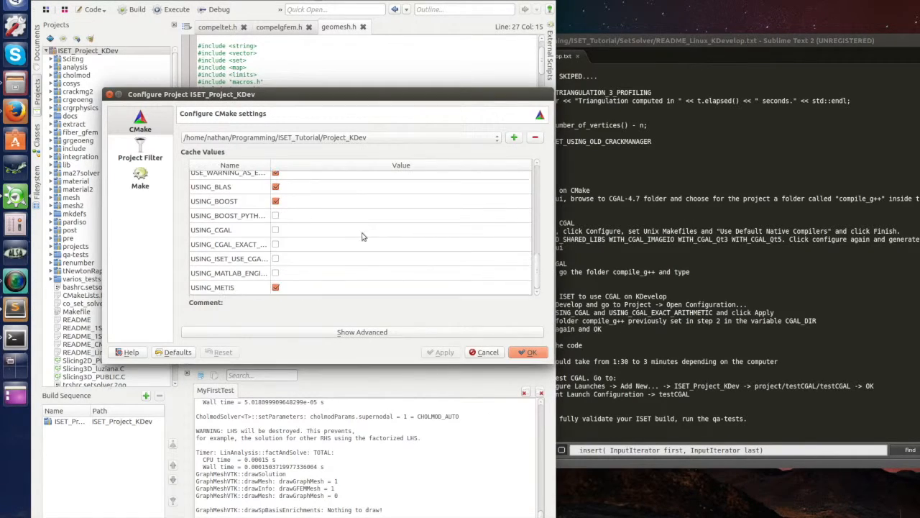
# Enable USING_CGAL and USING_CGAL_EXACT_ARITHMETIC in the project configuration and apply
pyautogui.click(276, 230)
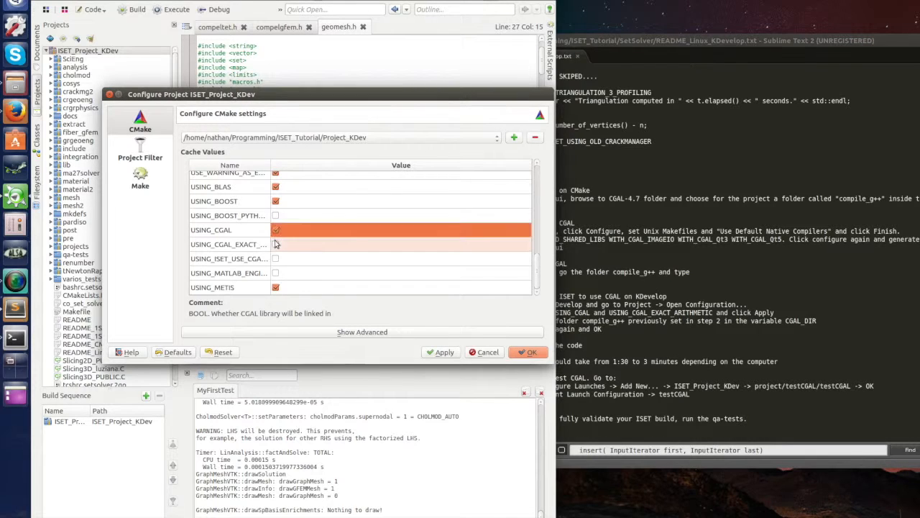
pyautogui.click(229, 244)
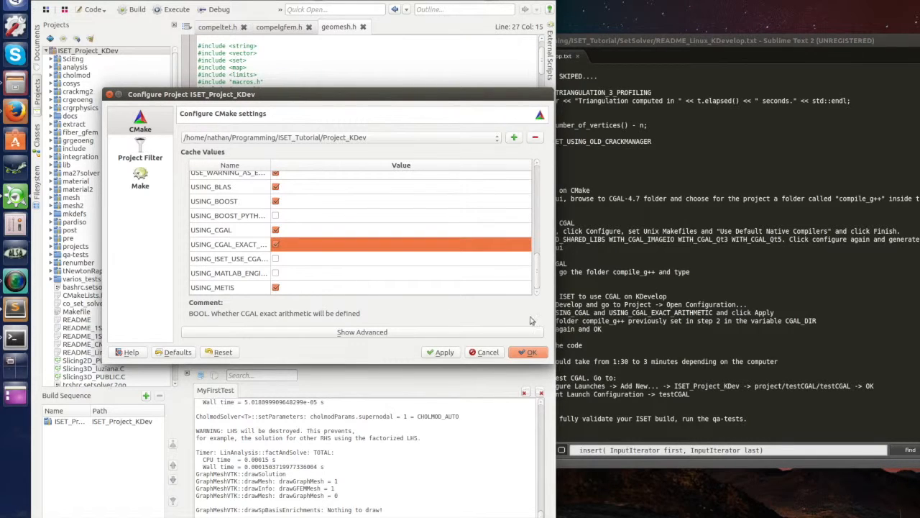
pyautogui.click(440, 351)
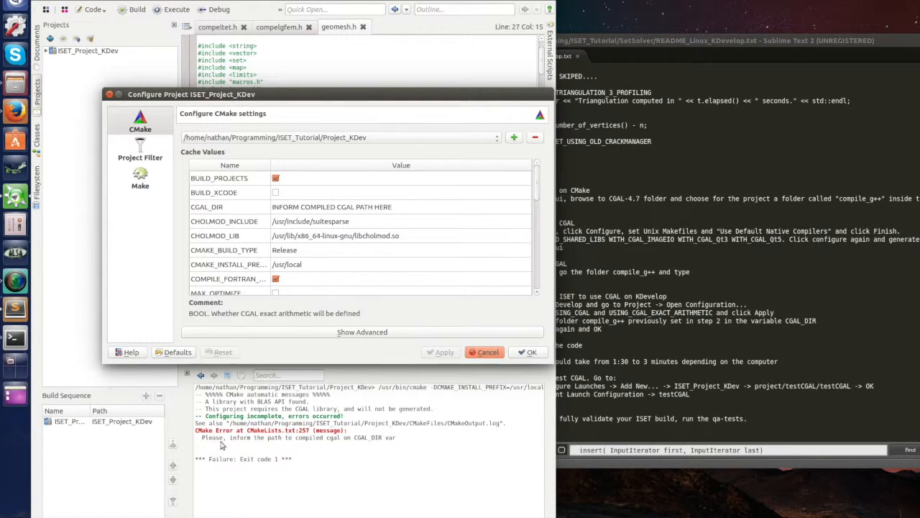
pyautogui.moveTo(385, 443)
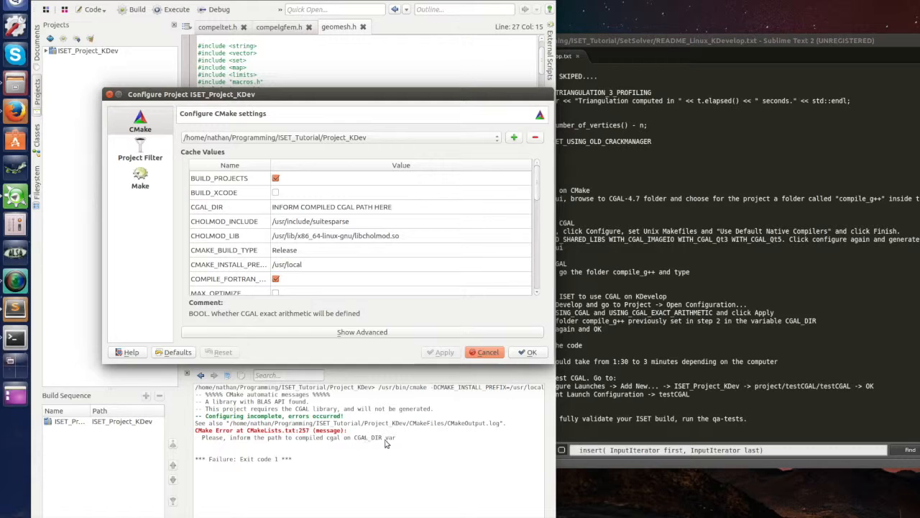
pyautogui.moveTo(223, 212)
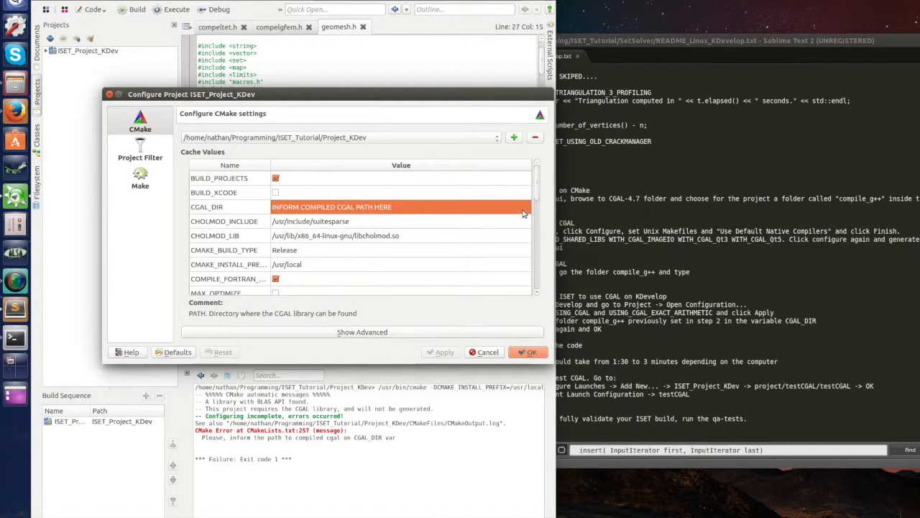
# Point CGAL_DIR at CGAL-4.7/compile_g++, apply and confirm the configuration
pyautogui.click(401, 207)
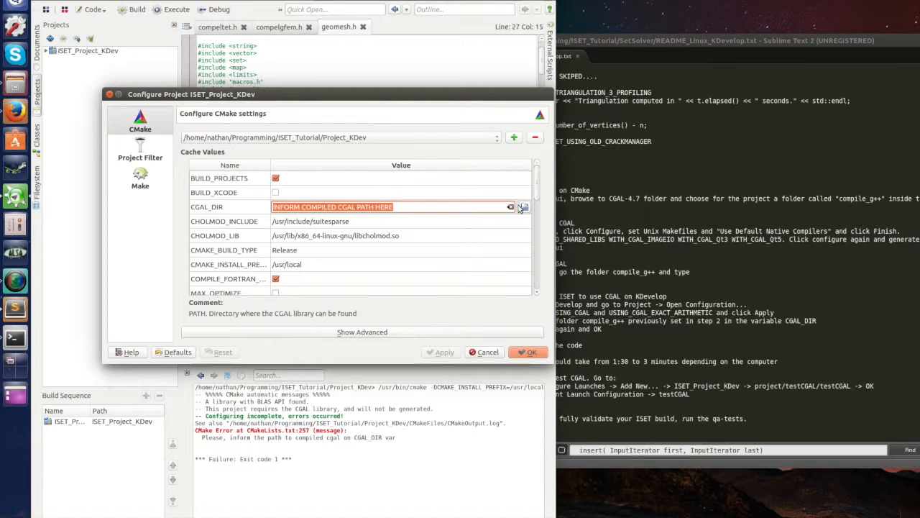
pyautogui.click(523, 207)
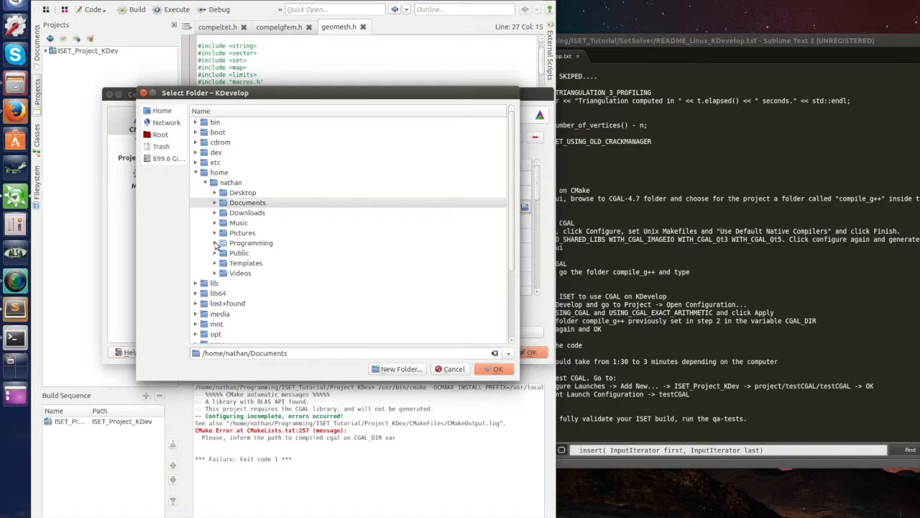
pyautogui.click(215, 242)
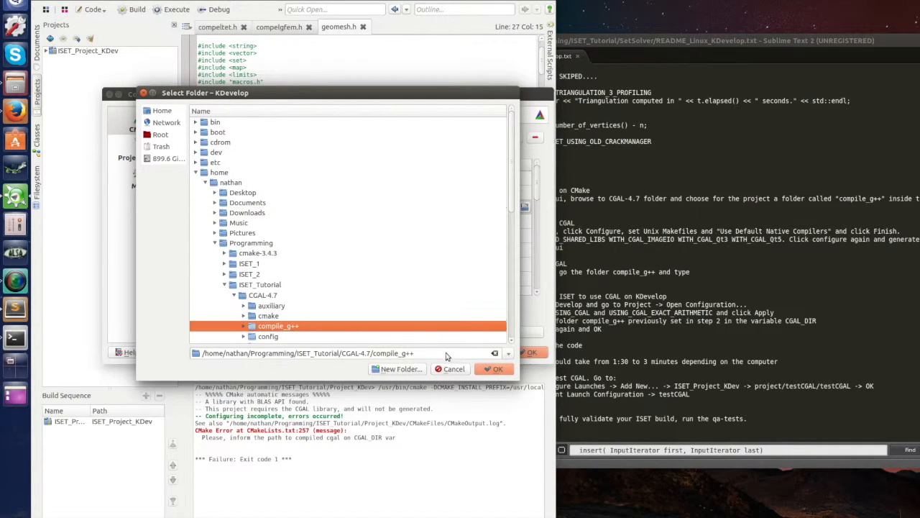
pyautogui.click(494, 369)
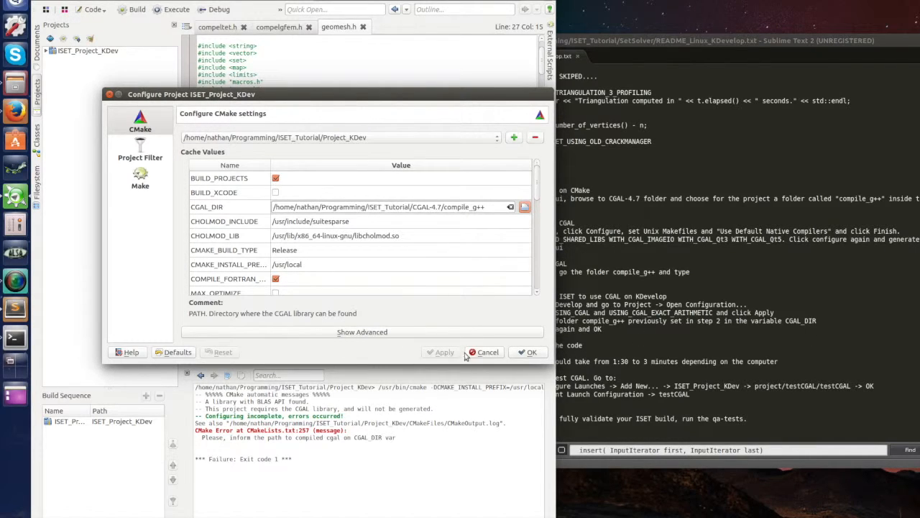
pyautogui.click(399, 250)
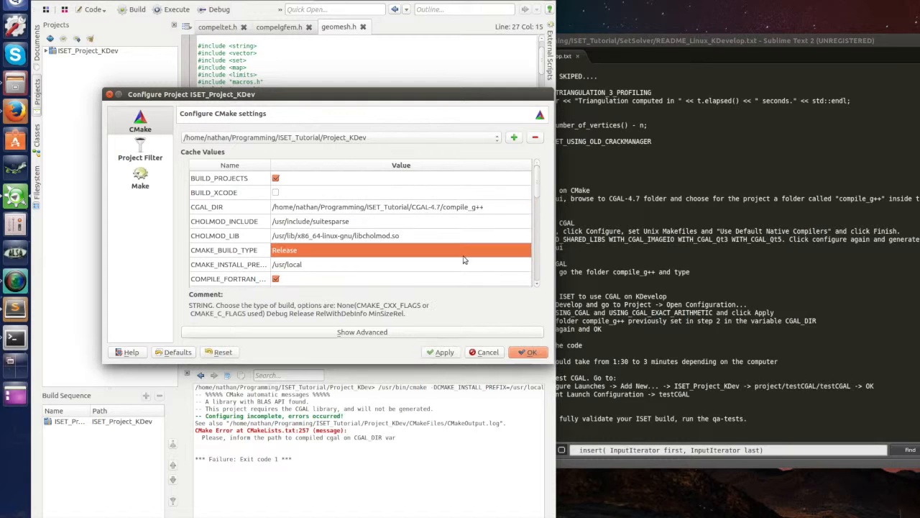
pyautogui.click(444, 350)
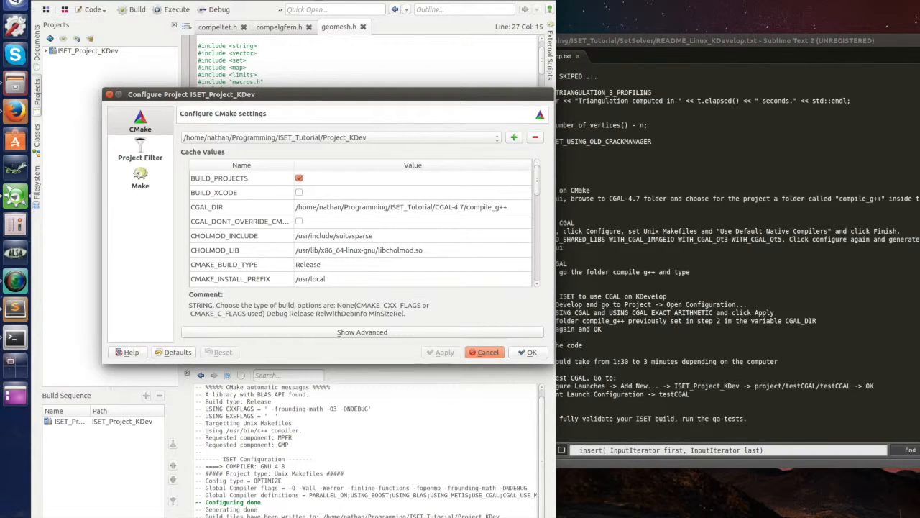
pyautogui.moveTo(511, 391)
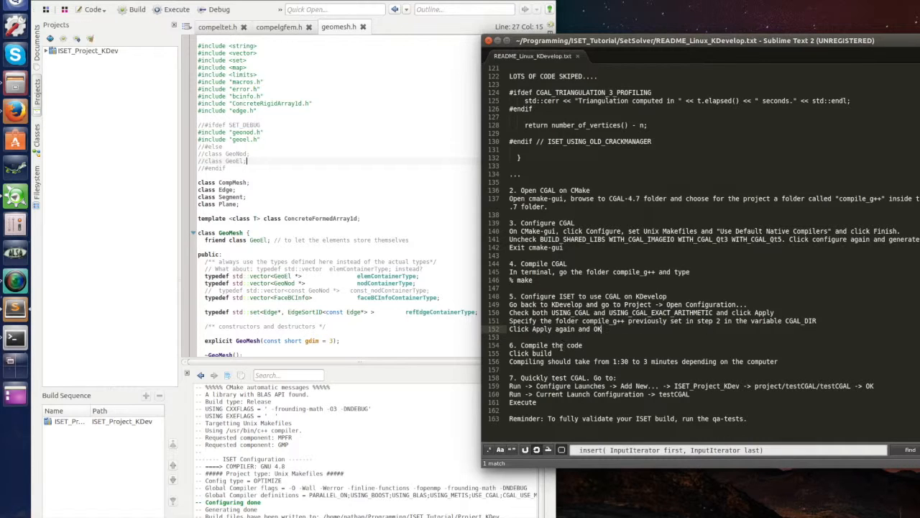
pyautogui.moveTo(112, 20)
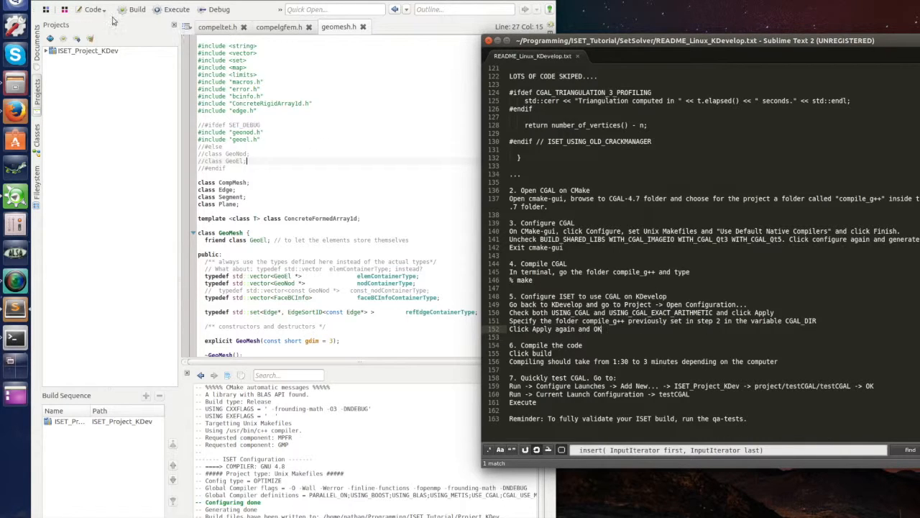
# Build the ISET_Project_KDev project and follow the compile percentages in the output
pyautogui.click(138, 8)
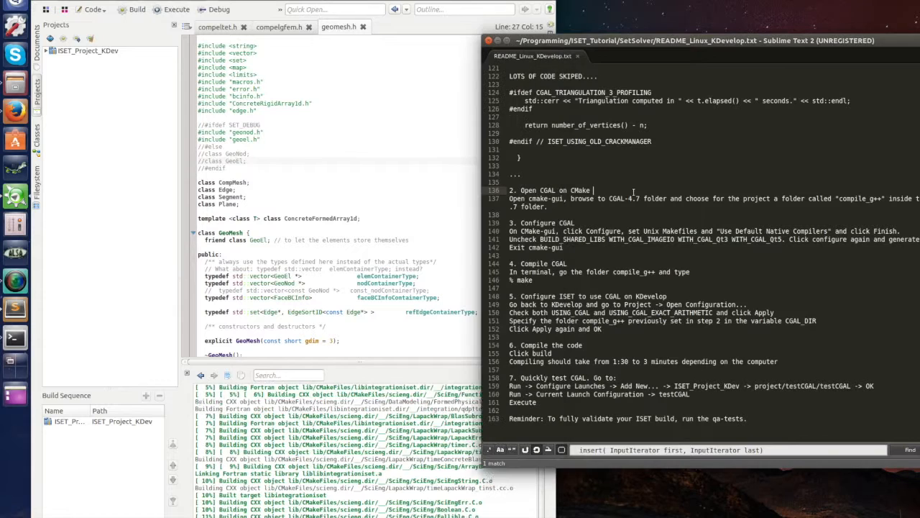
pyautogui.scroll(-3)
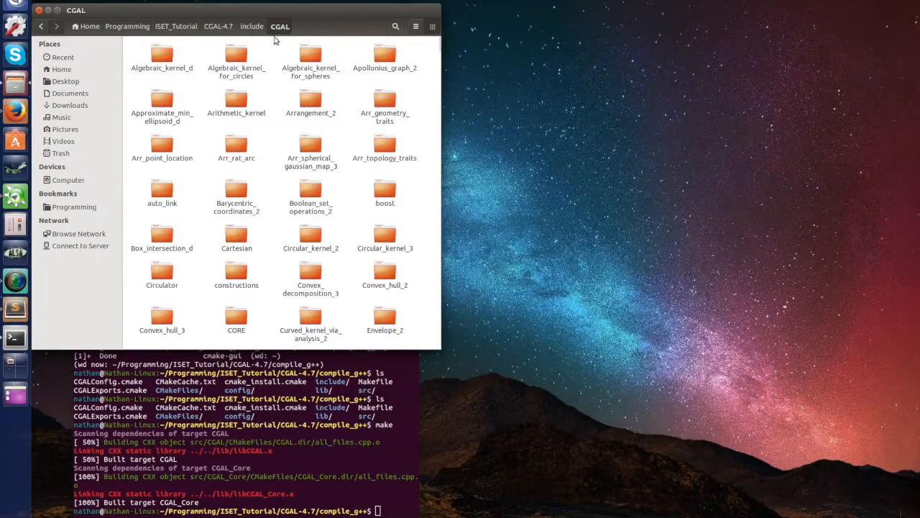
pyautogui.moveTo(333, 35)
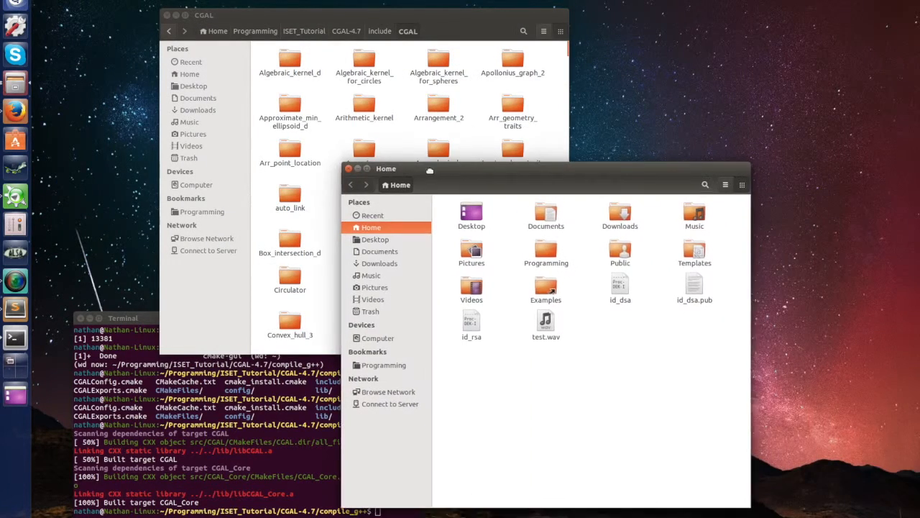
# Browse Programming > SetSolver > docs > docs_cmake > CMakeCourse to the CMake ISET mini course document
pyautogui.click(383, 365)
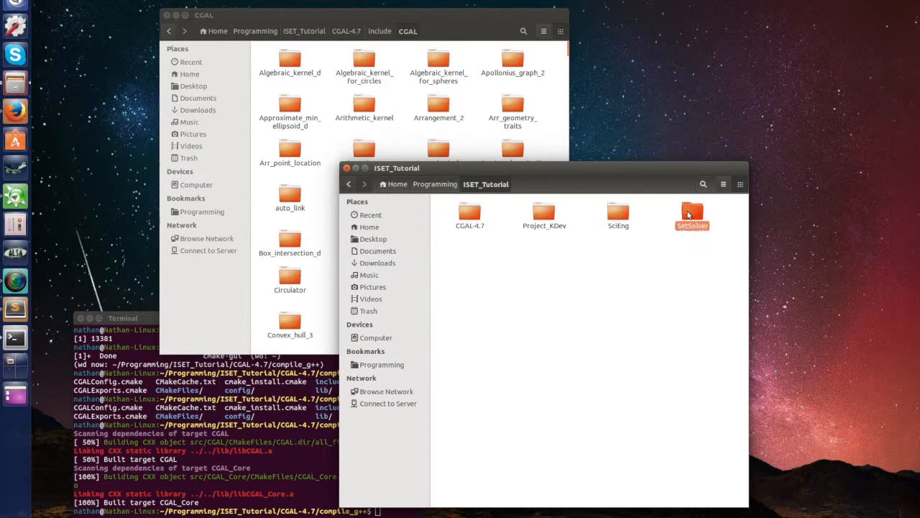
pyautogui.doubleClick(693, 213)
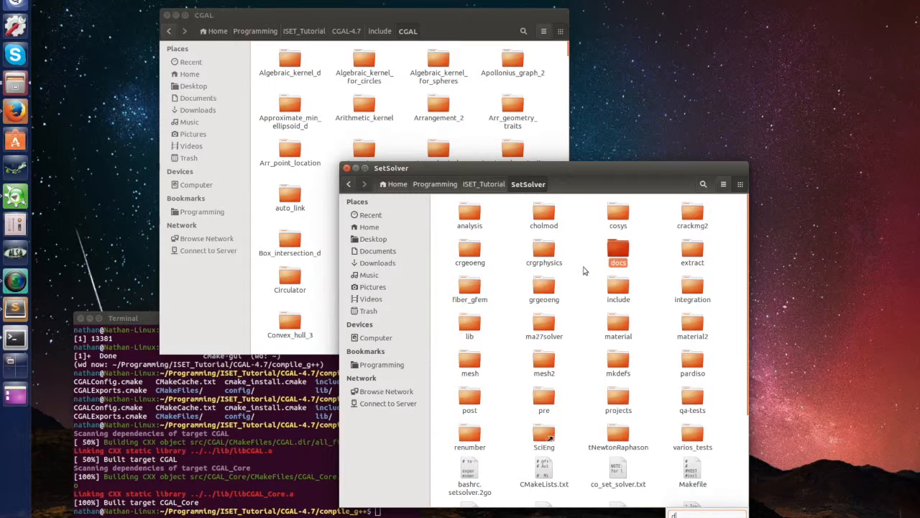
pyautogui.doubleClick(618, 252)
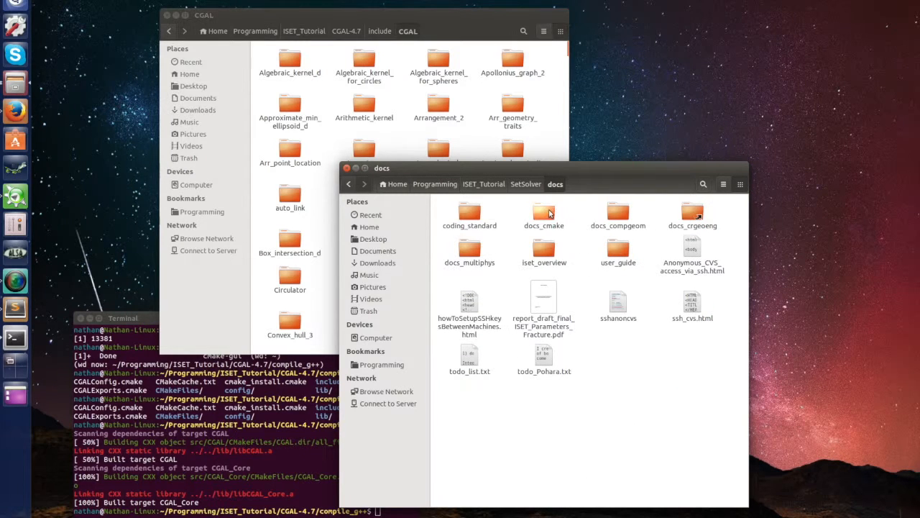
pyautogui.doubleClick(543, 211)
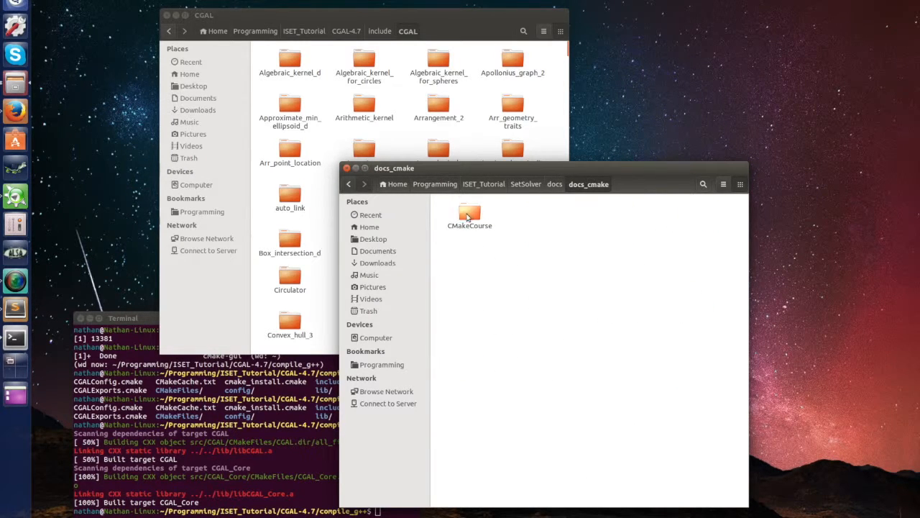
pyautogui.doubleClick(469, 213)
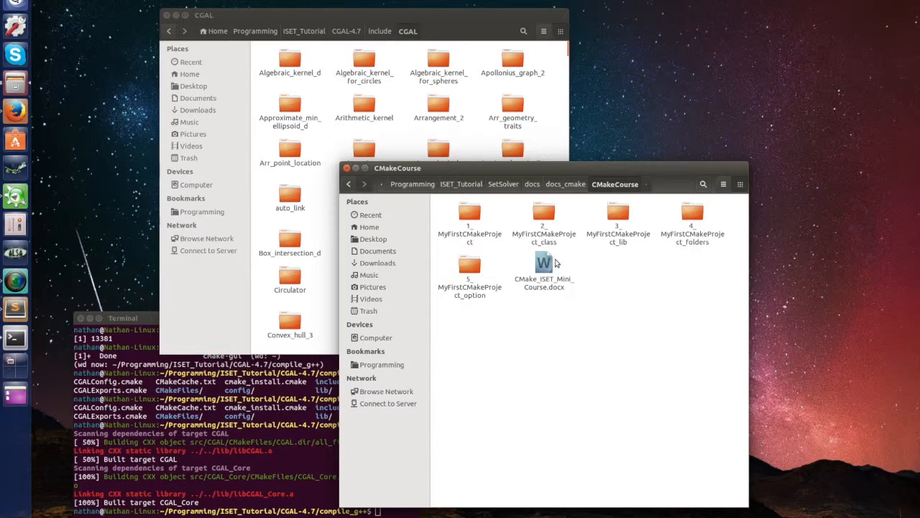
pyautogui.click(543, 270)
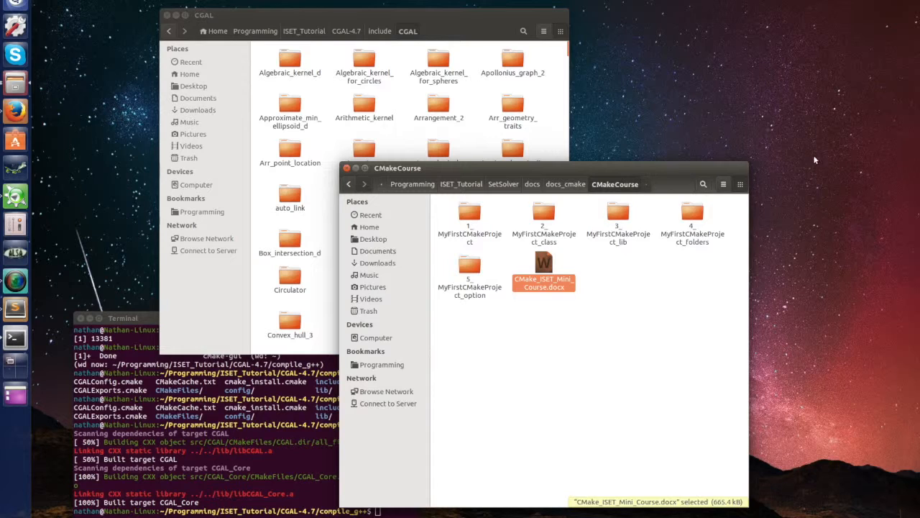
pyautogui.click(644, 270)
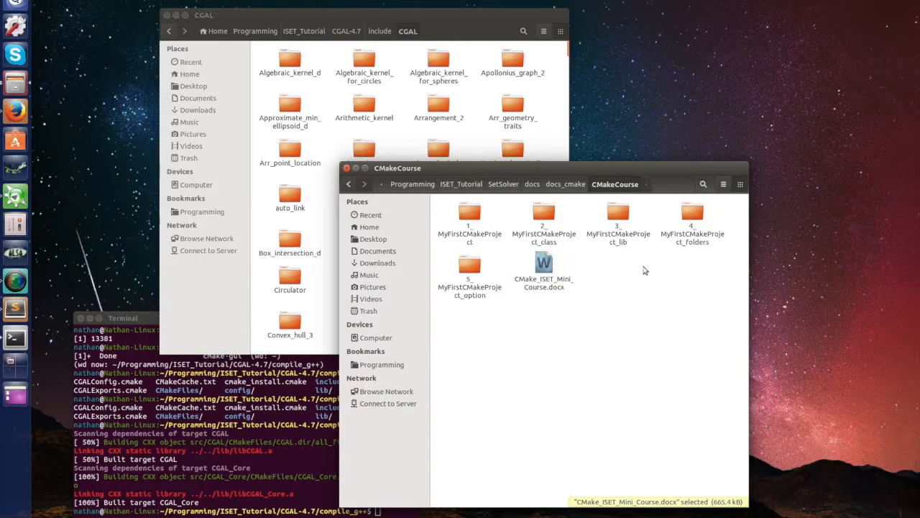
# Go back up and open SetSolver's CMakeLists.txt in Sublime Text 2
pyautogui.click(532, 184)
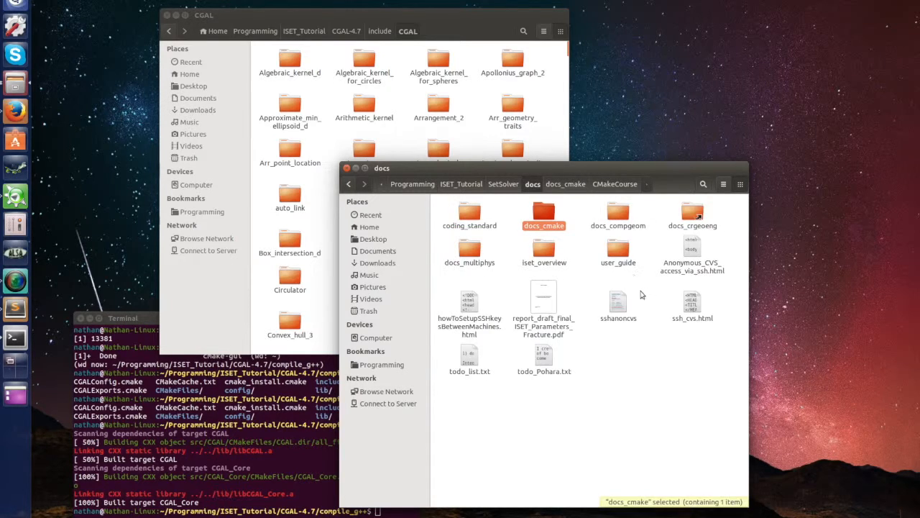
pyautogui.click(506, 184)
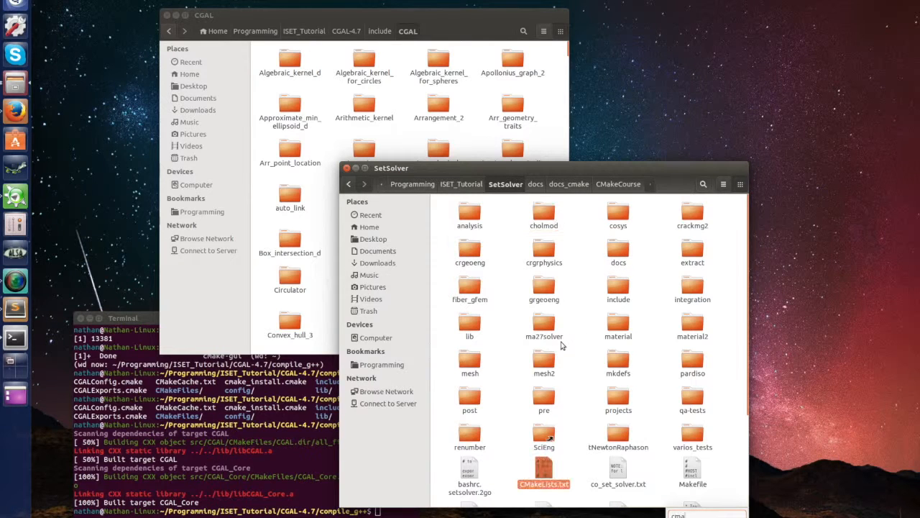
pyautogui.click(543, 471)
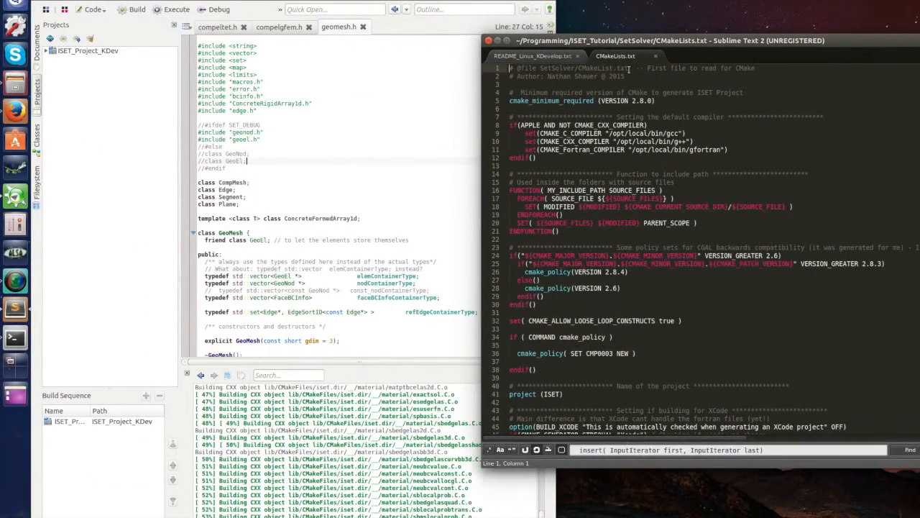
# Scroll through SetSolver's CMakeLists.txt down to its library options
pyautogui.scroll(-3)
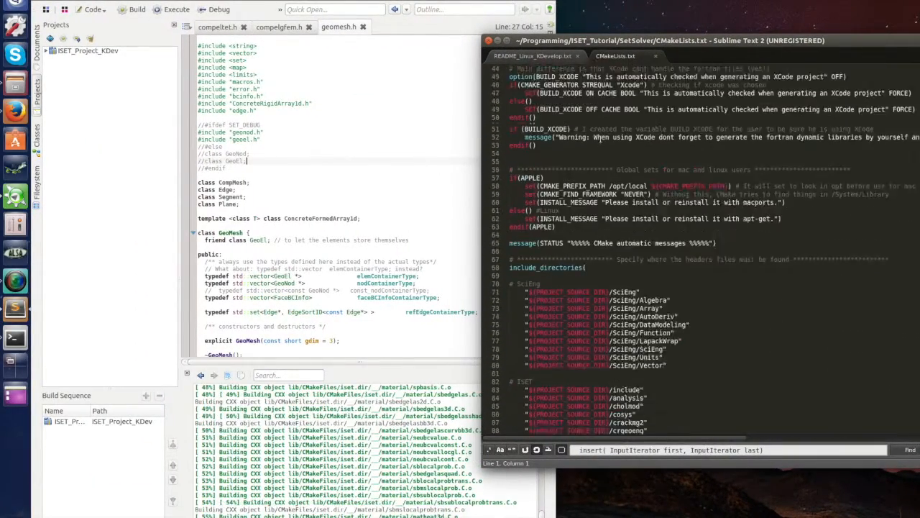
pyautogui.scroll(-3)
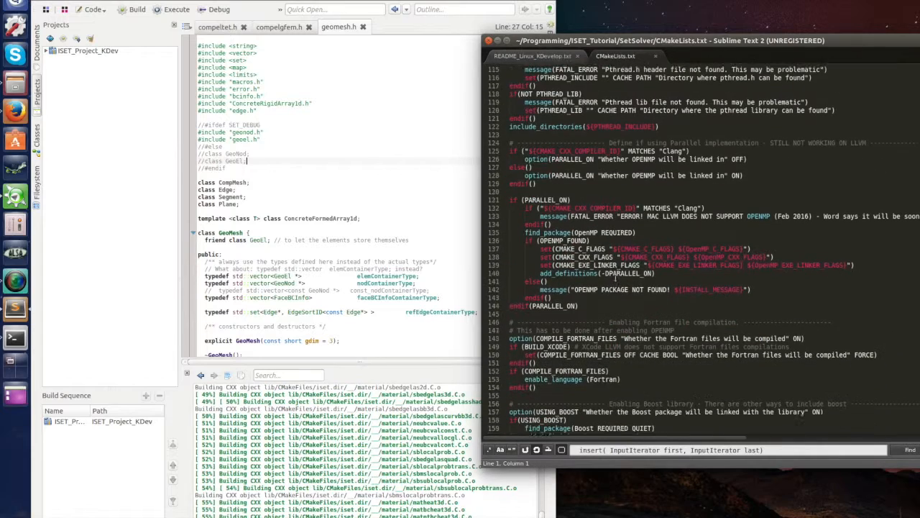
pyautogui.scroll(-3)
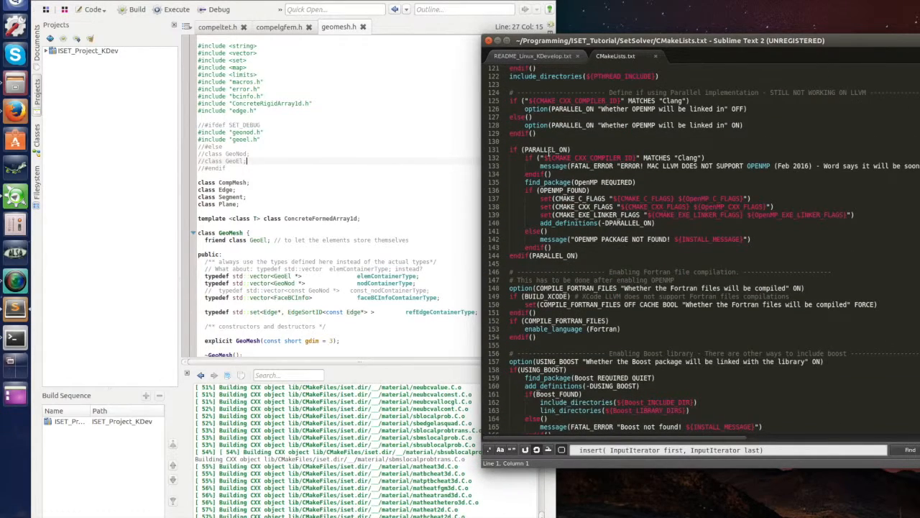
pyautogui.scroll(-3)
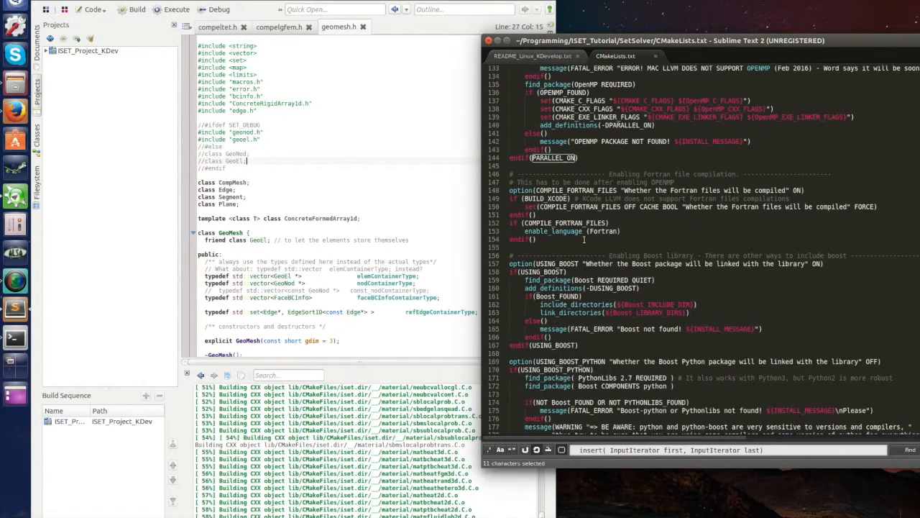
pyautogui.scroll(-3)
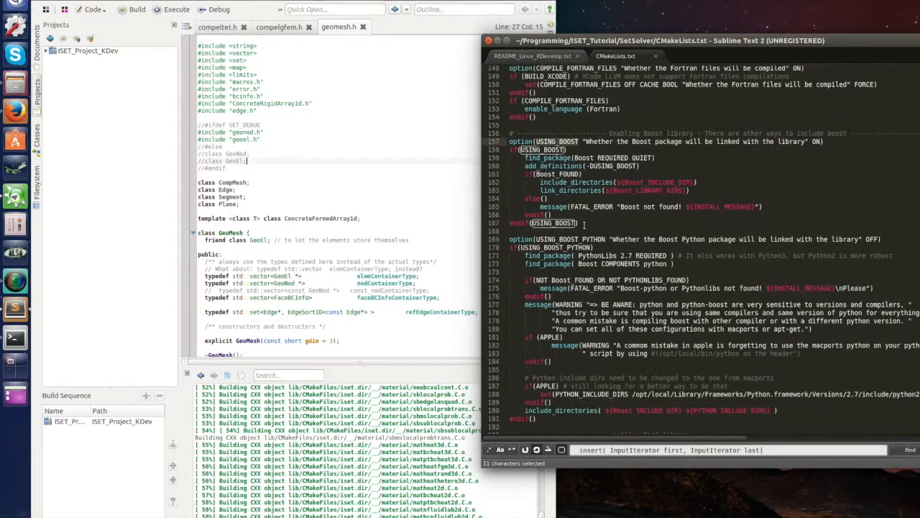
pyautogui.scroll(-3)
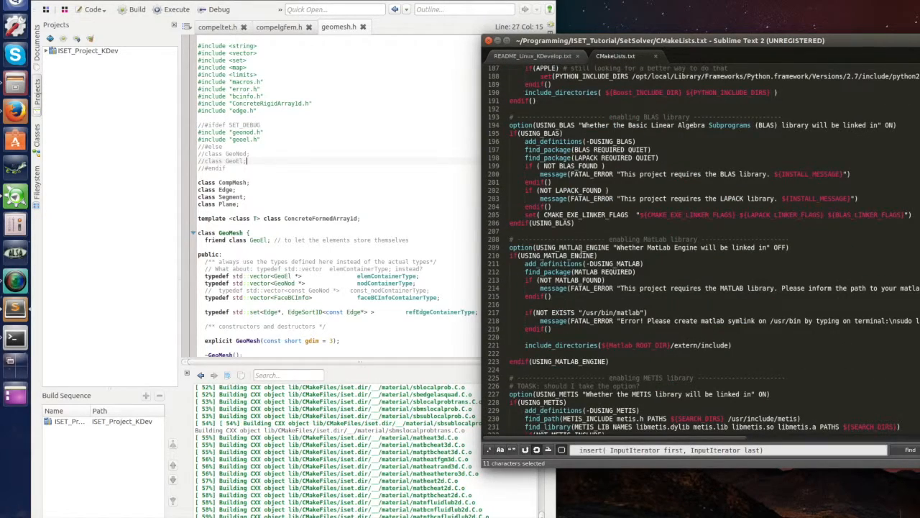
pyautogui.scroll(-3)
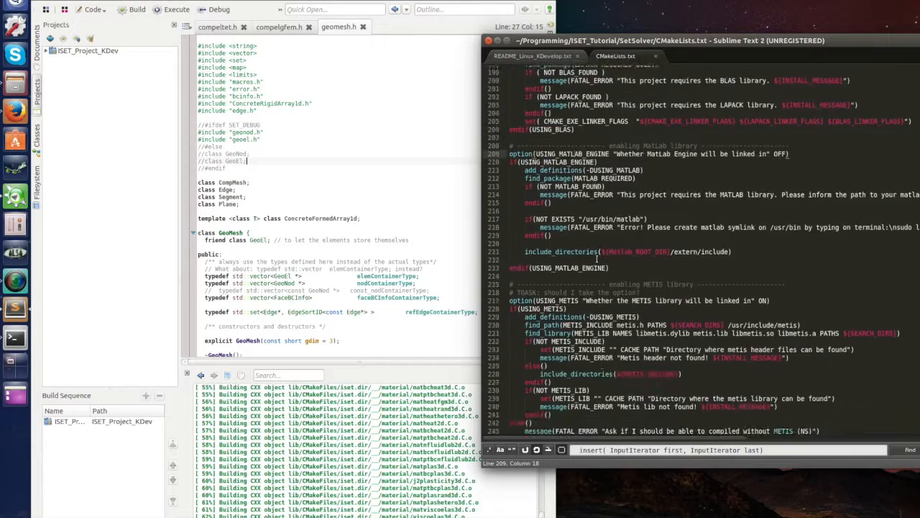
pyautogui.scroll(-3)
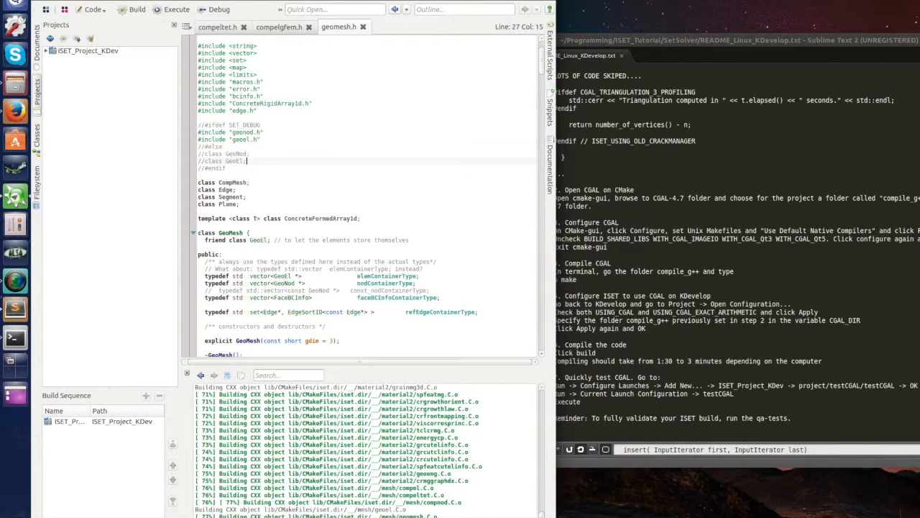
# Follow the build log until all ISET targets compile to 100% and link
pyautogui.scroll(-3)
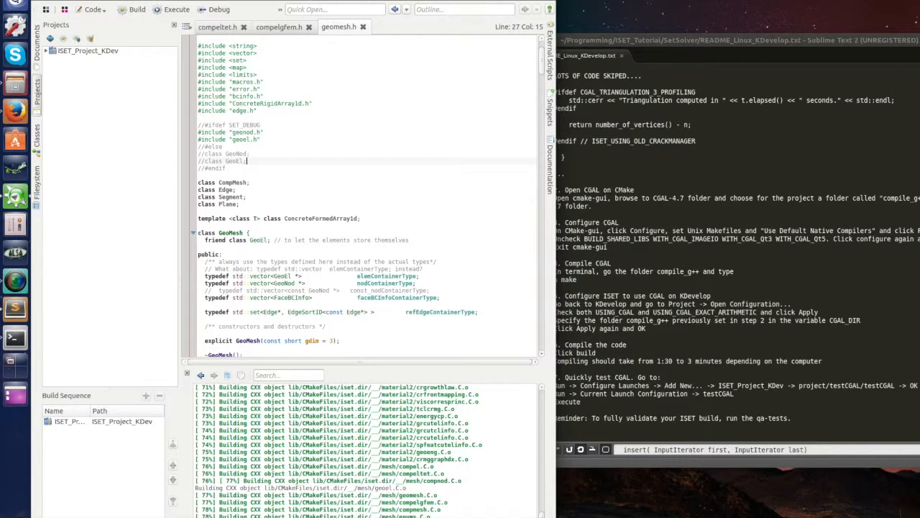
pyautogui.scroll(-3)
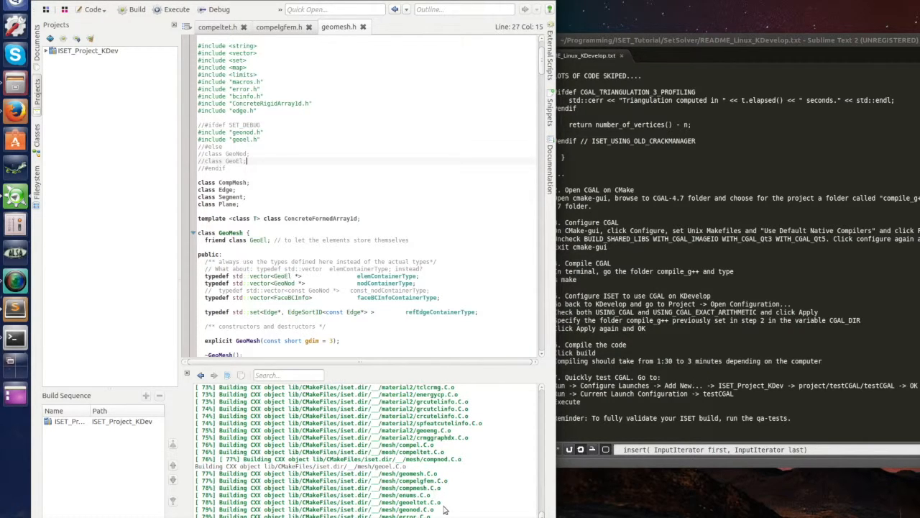
pyautogui.scroll(-3)
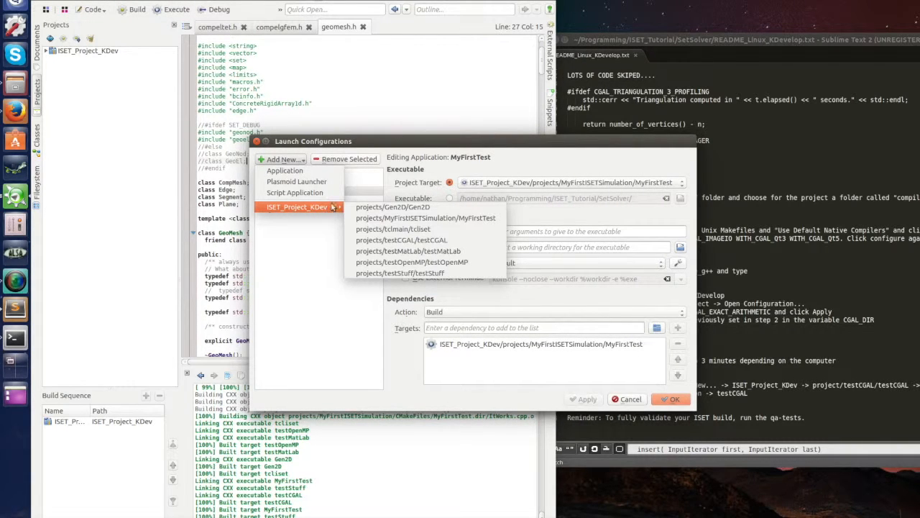
pyautogui.moveTo(392, 228)
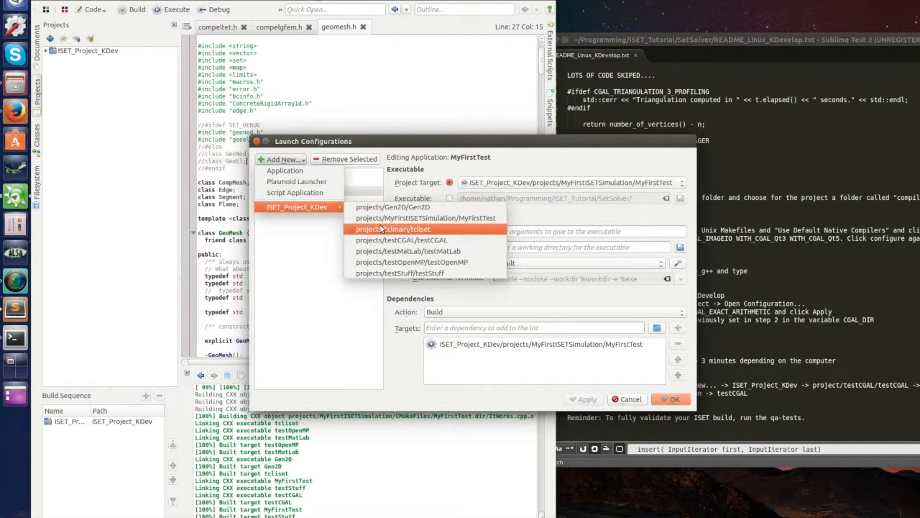
pyautogui.moveTo(401, 239)
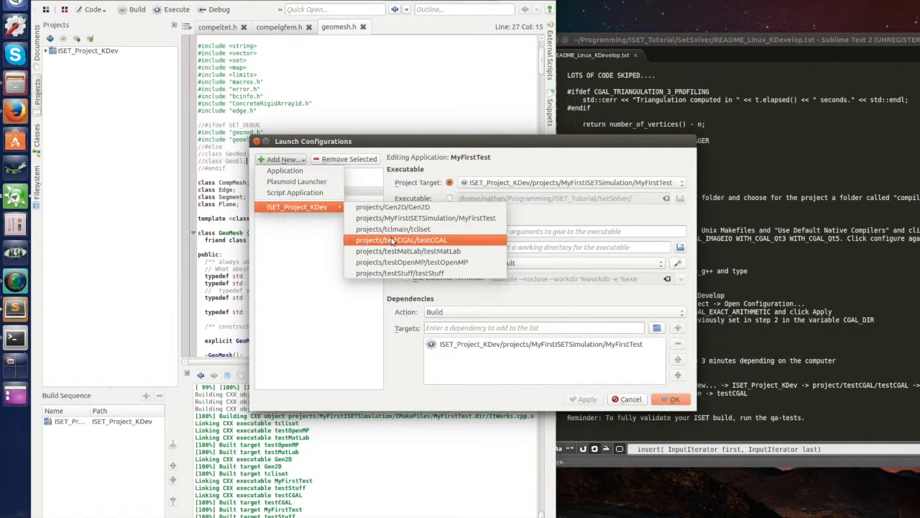
# Add a launch for projects/testCGAL/testCGAL, then execute it to confirm CGAL works correctly
pyautogui.click(402, 239)
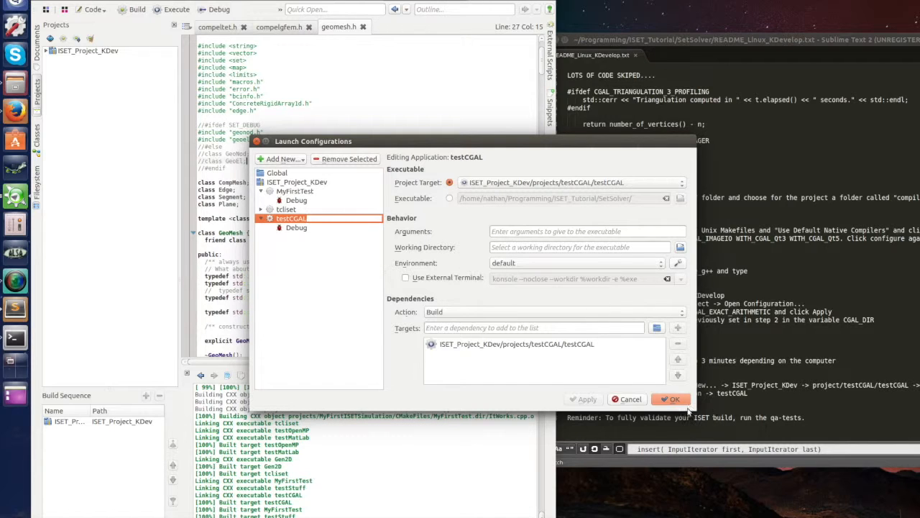
pyautogui.click(672, 400)
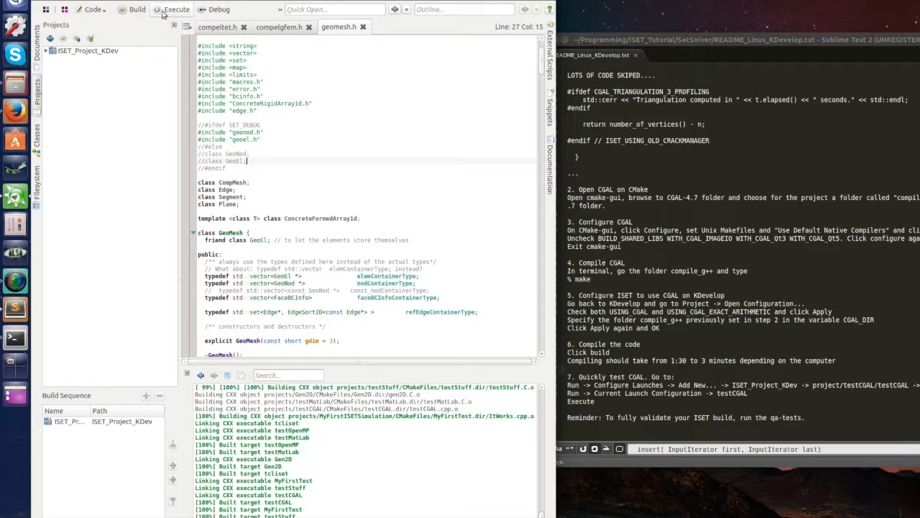
pyautogui.click(176, 9)
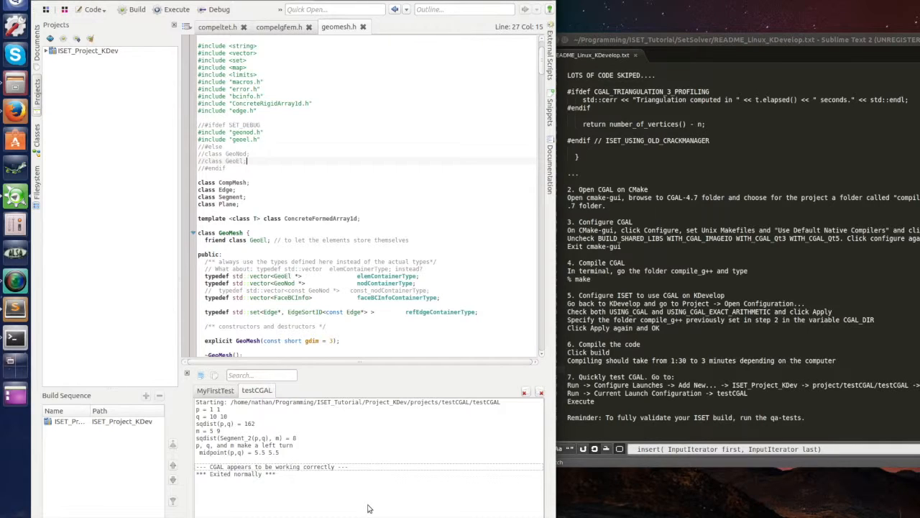
pyautogui.moveTo(272, 430)
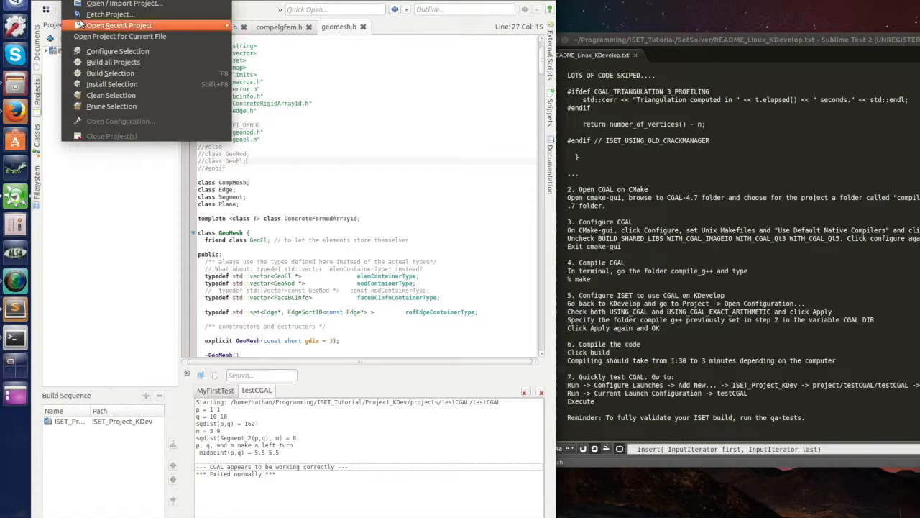
pyautogui.click(402, 129)
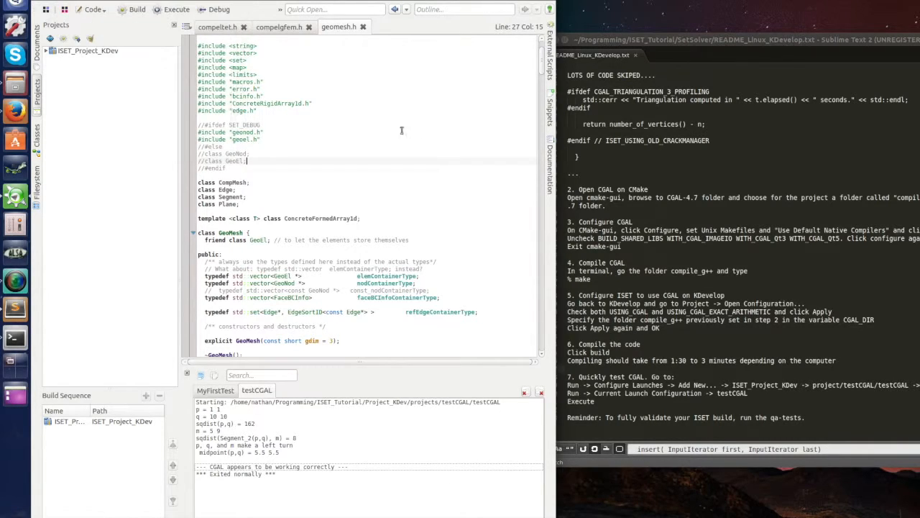
pyautogui.click(87, 50)
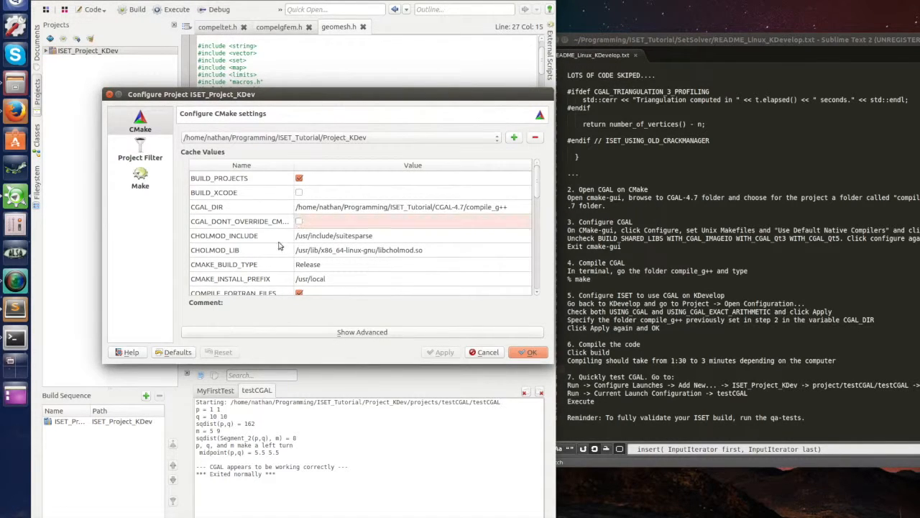
pyautogui.scroll(-3)
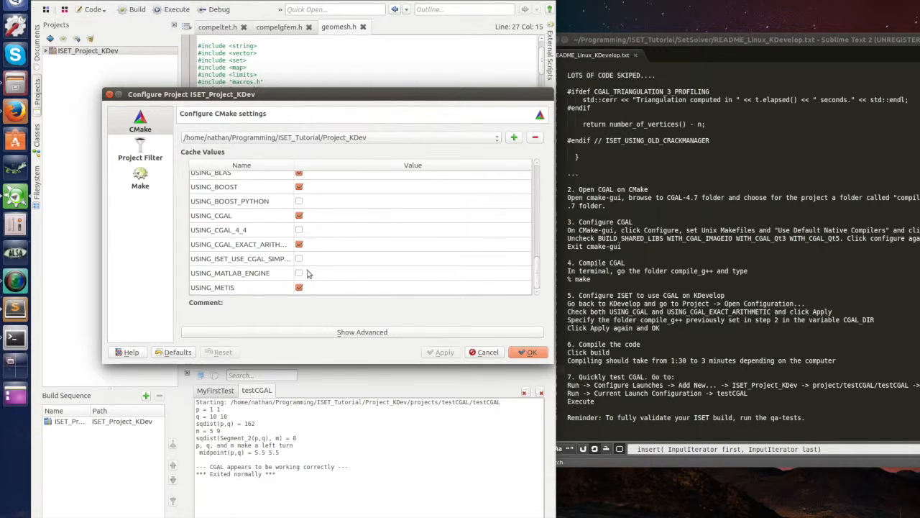
pyautogui.scroll(-3)
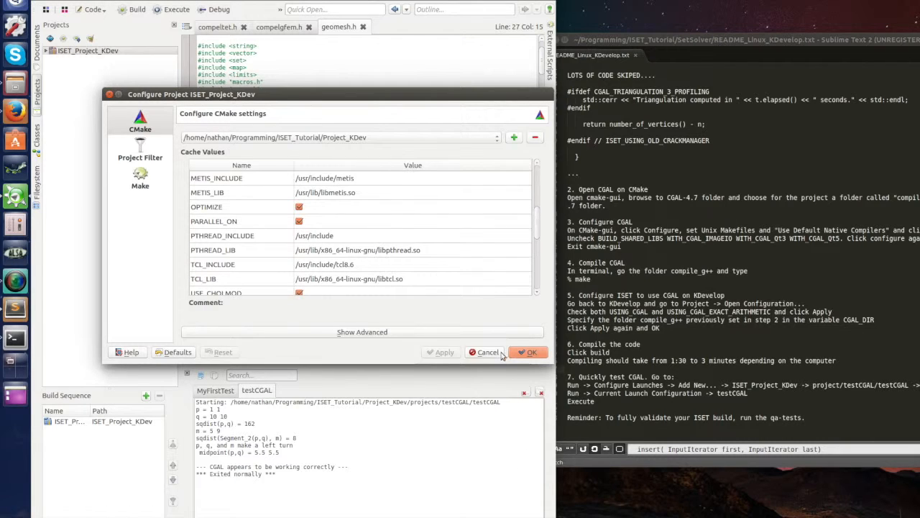
pyautogui.scroll(-3)
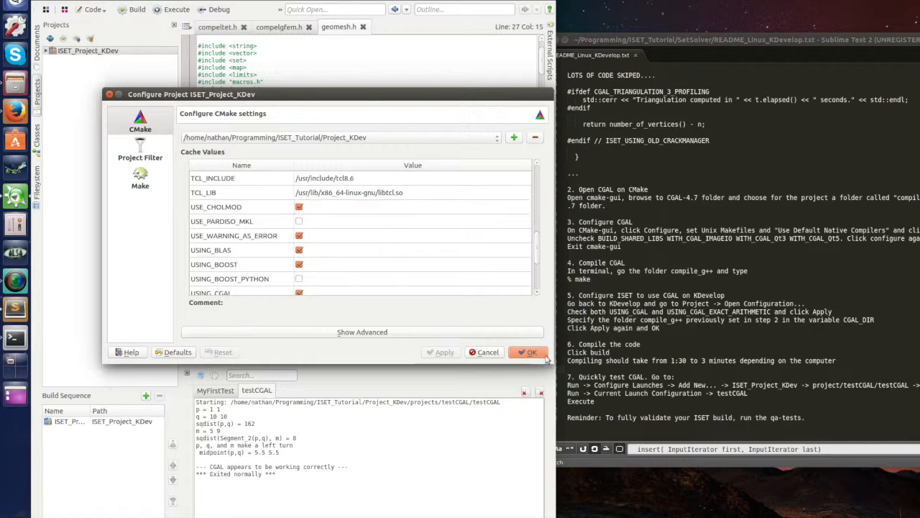
pyautogui.click(530, 351)
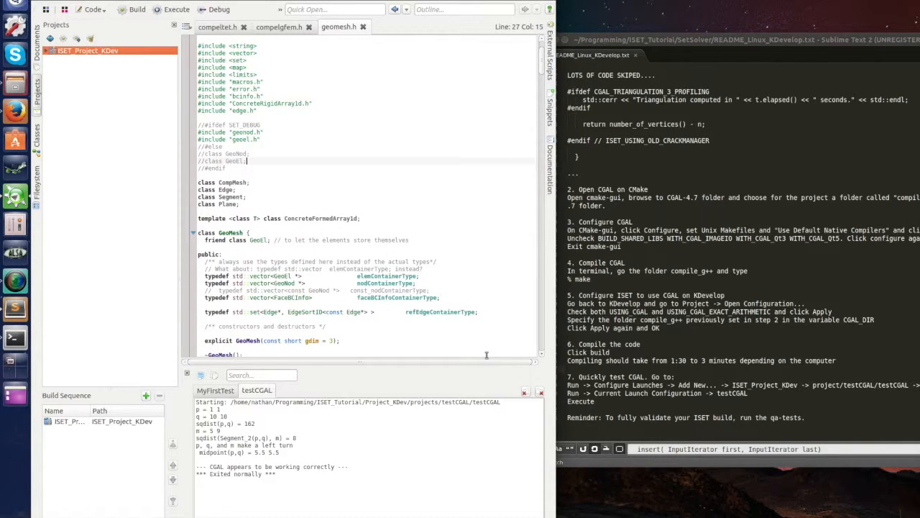
pyautogui.moveTo(531, 347)
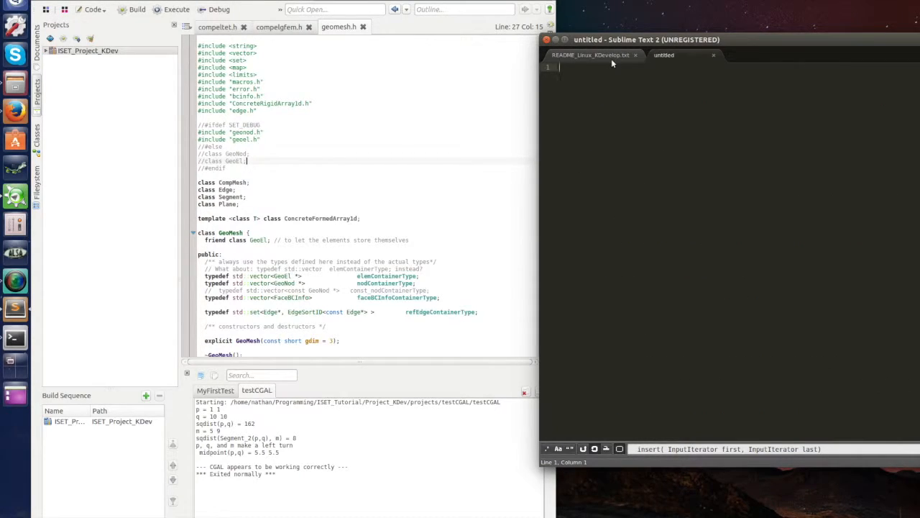
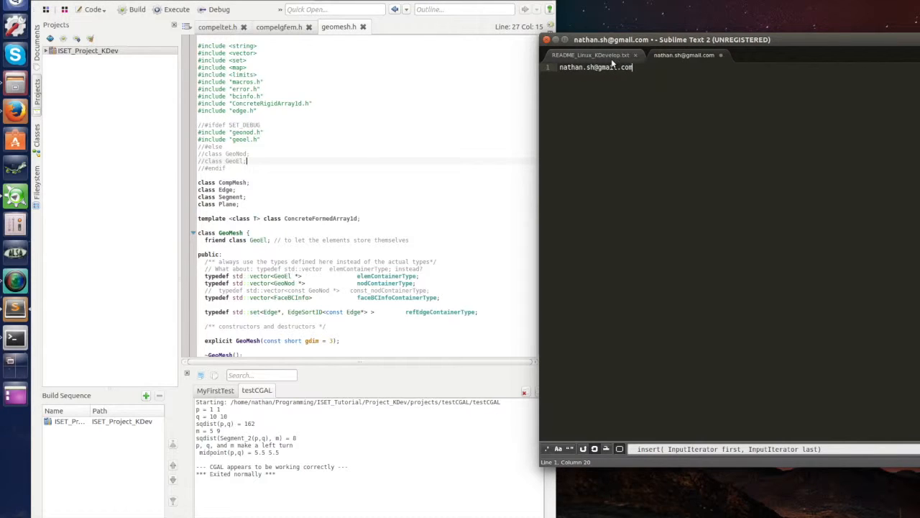